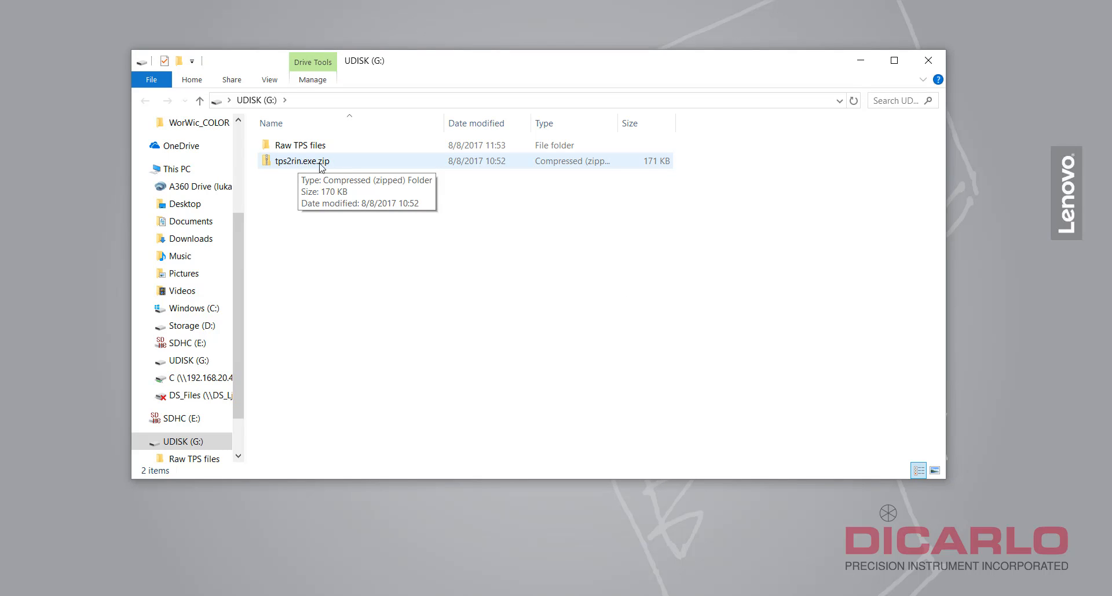
# Copy tps2rin.exe out of tps2rin.exe.zip and return to the UDISK (G:) top level
pyautogui.doubleClick(301, 160)
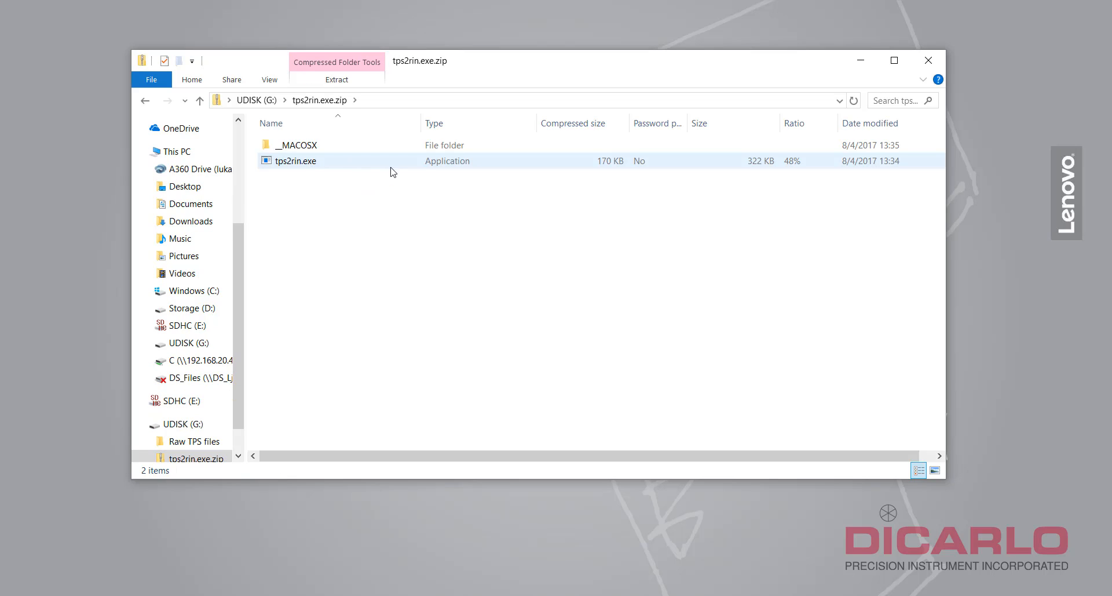
pyautogui.rightClick(294, 160)
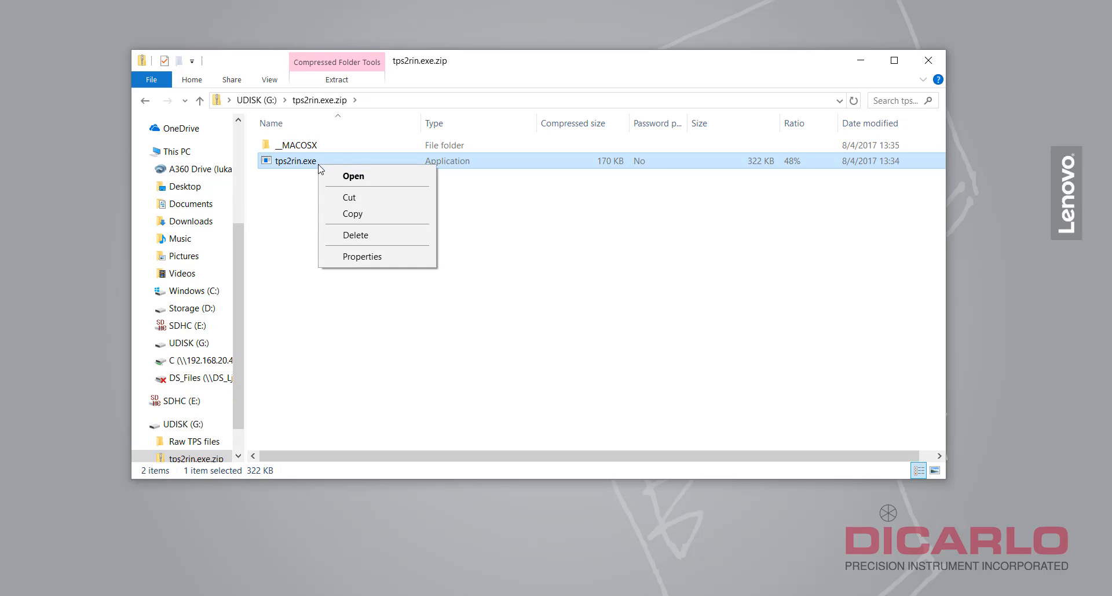
pyautogui.moveTo(353, 213)
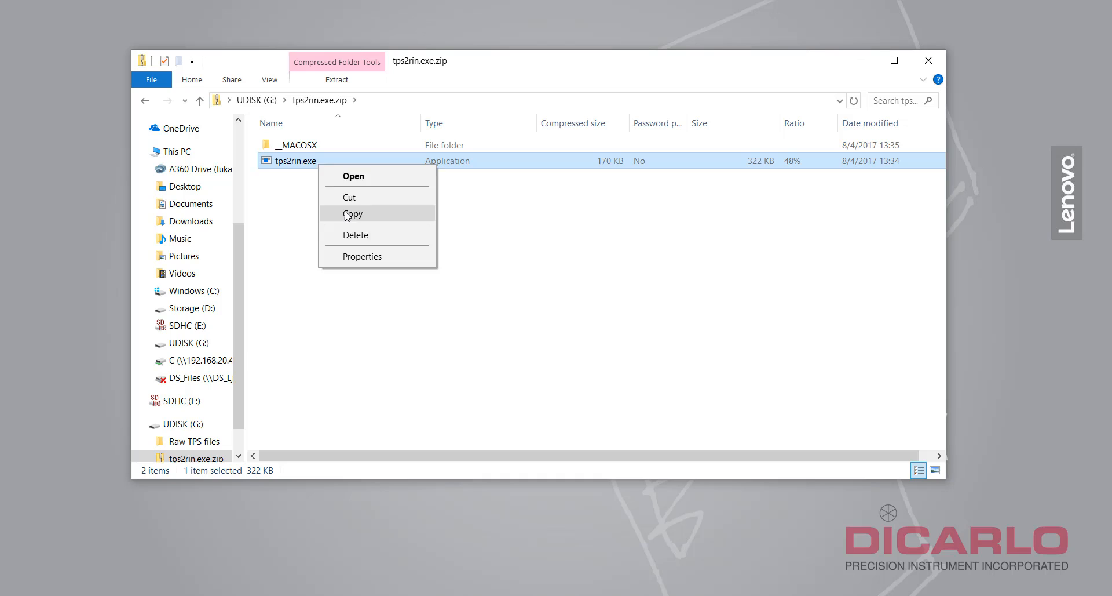
pyautogui.click(199, 99)
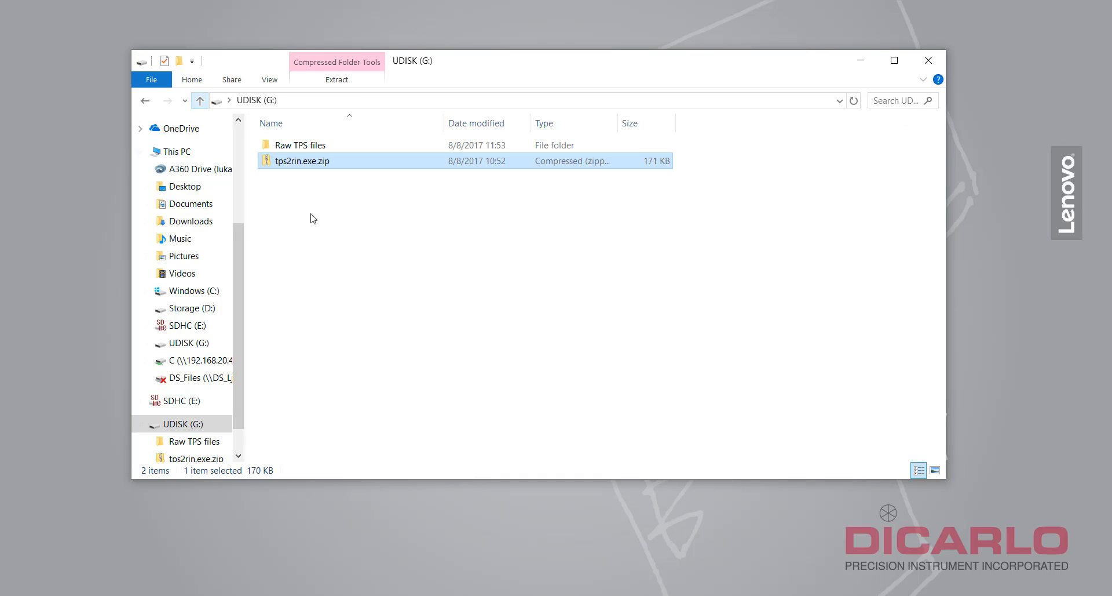
# Paste tps2rin.exe into the Raw TPS files folder beside the five .tps logs
pyautogui.click(299, 145)
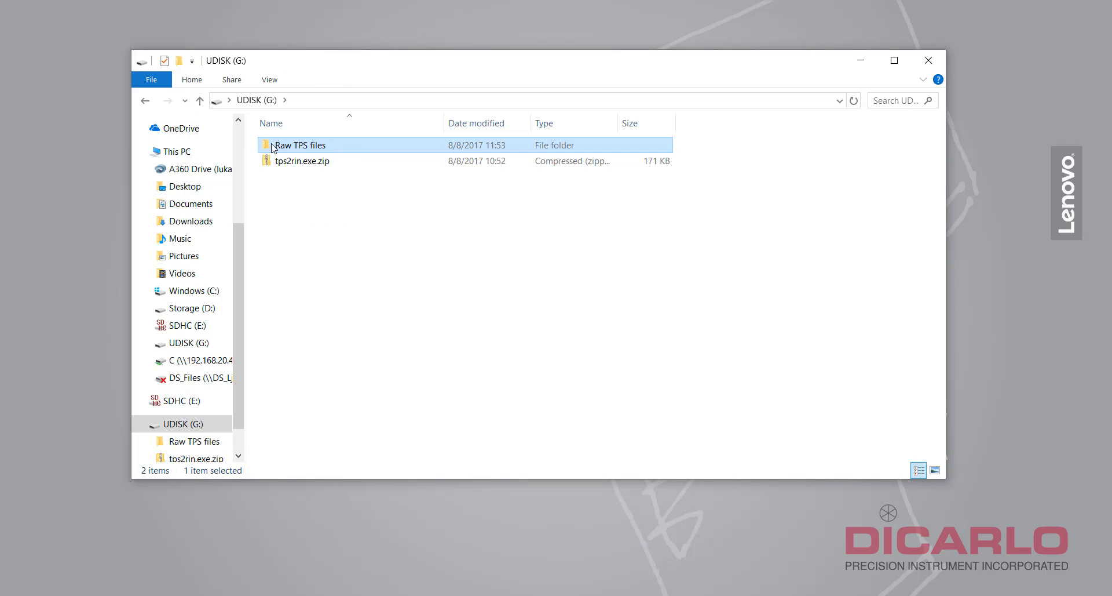
pyautogui.moveTo(298, 146)
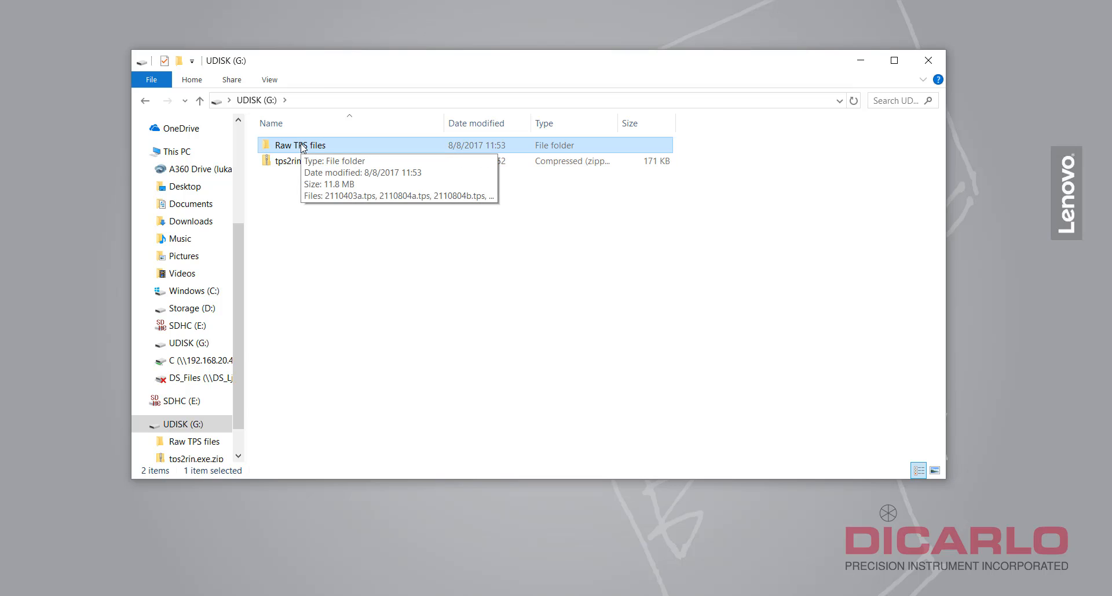
pyautogui.moveTo(316, 149)
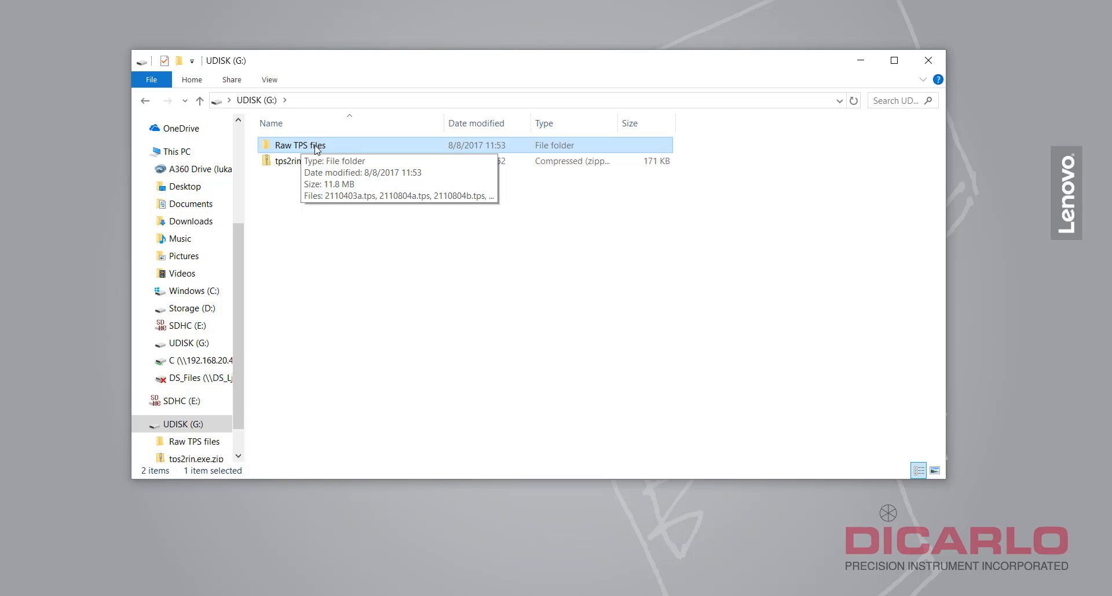
pyautogui.moveTo(306, 151)
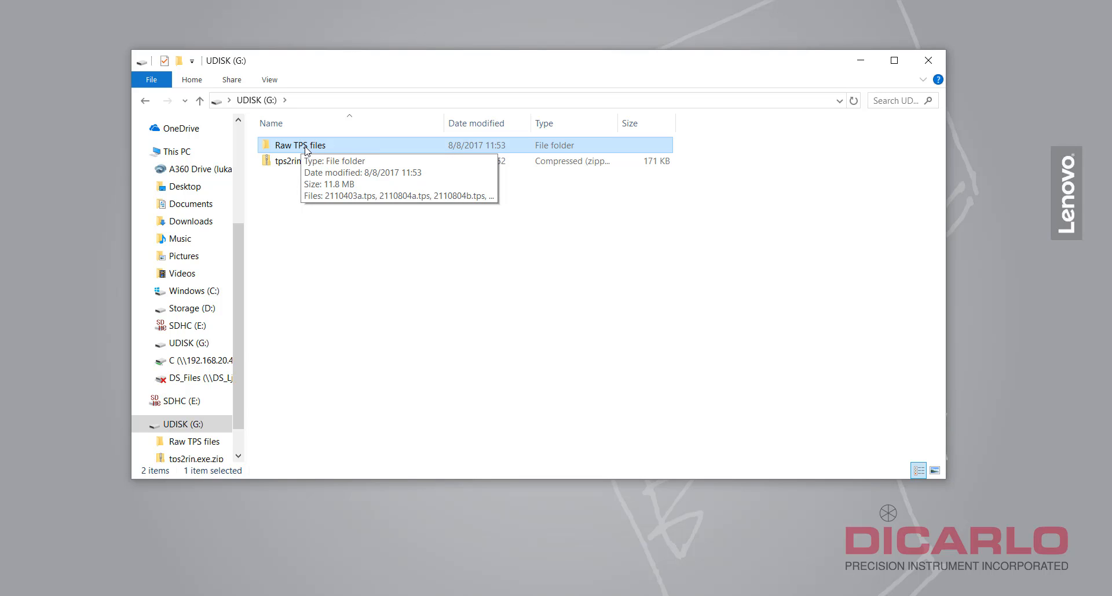
pyautogui.doubleClick(298, 145)
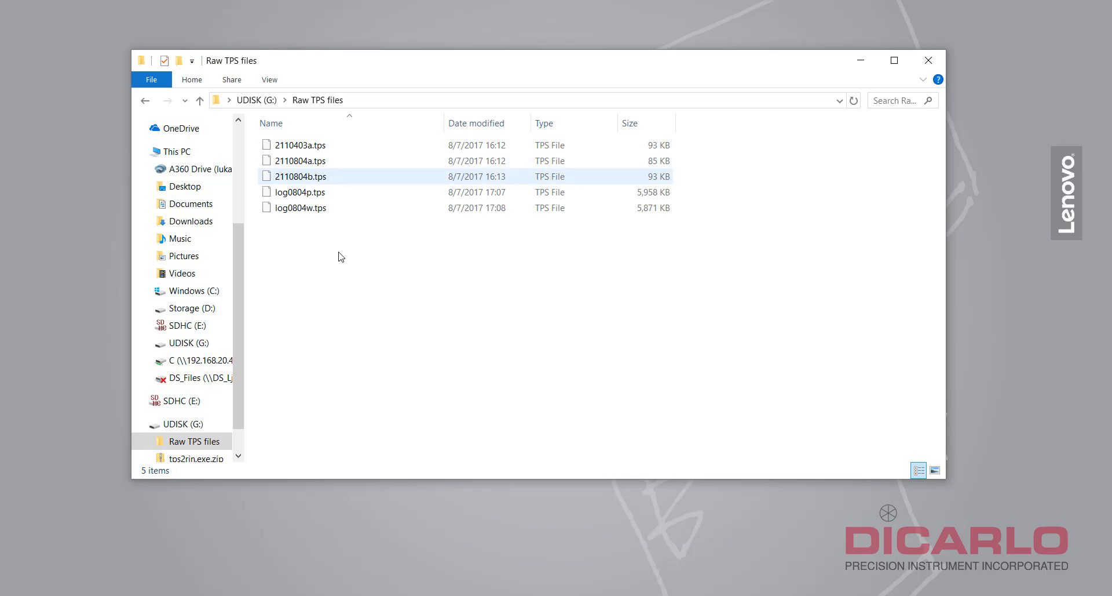
pyautogui.click(319, 252)
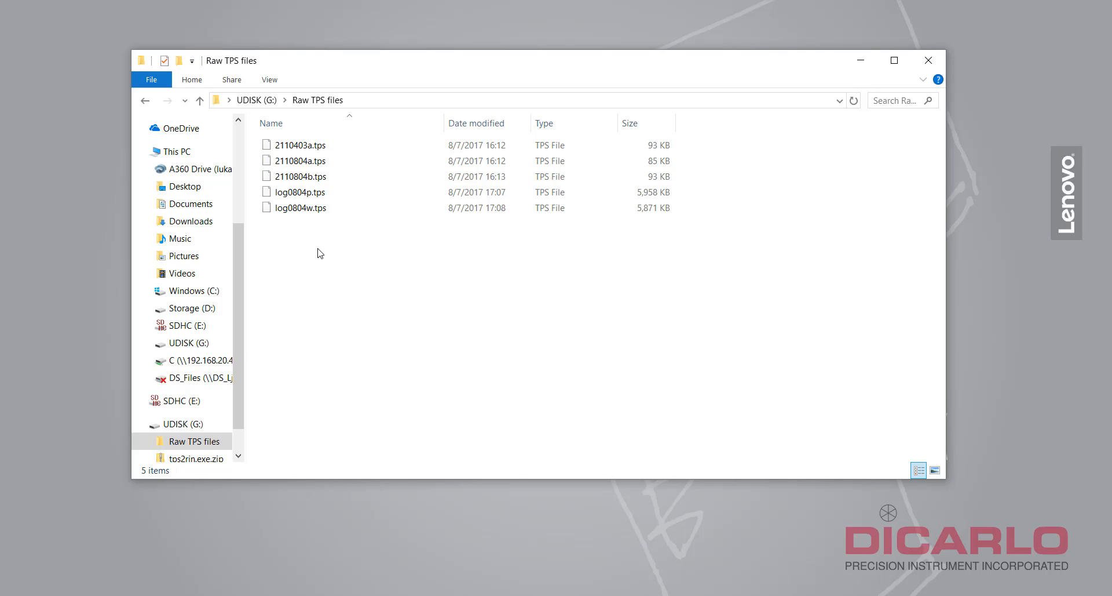
pyautogui.rightClick(319, 253)
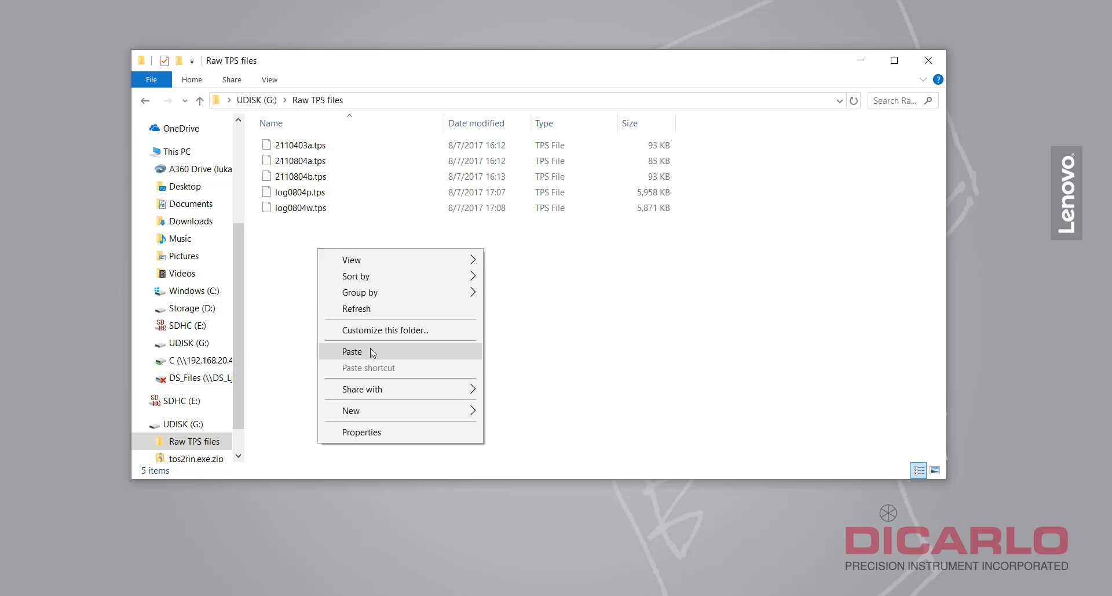
pyautogui.click(353, 352)
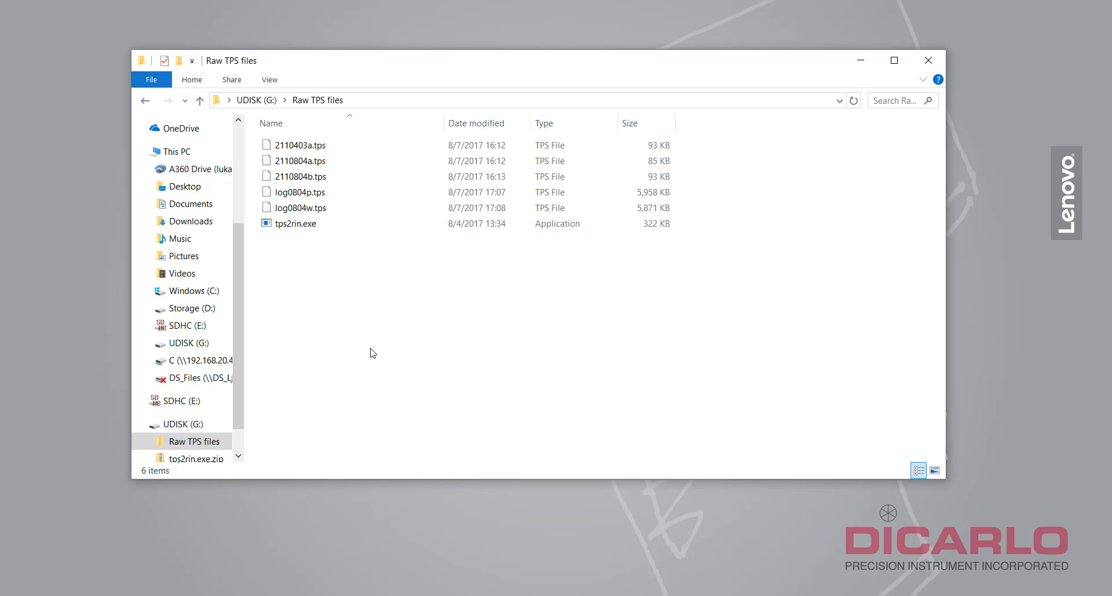
pyautogui.click(294, 224)
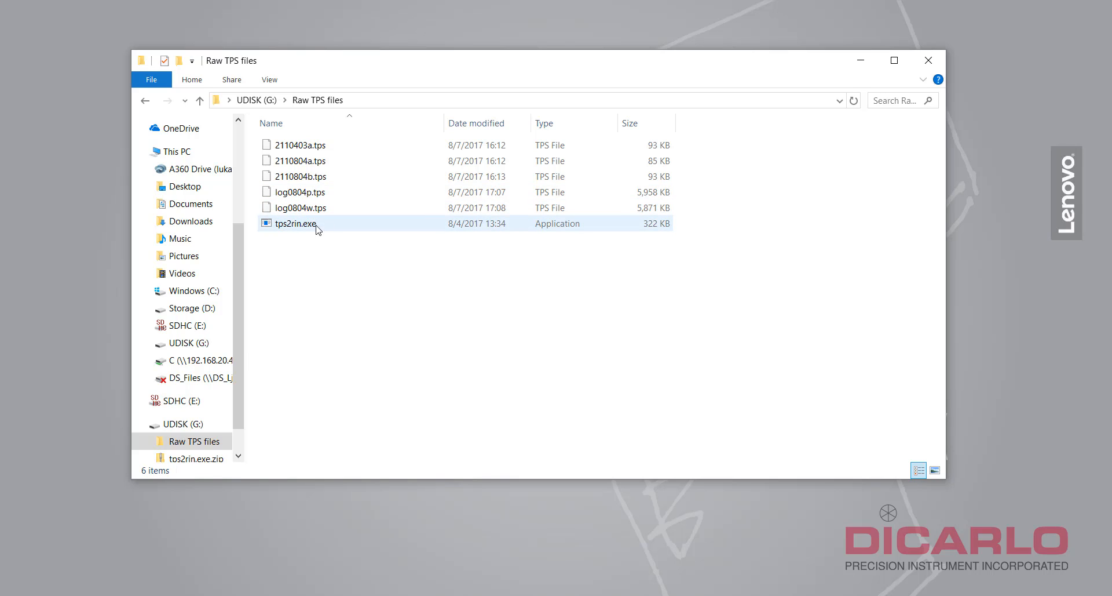
pyautogui.click(301, 161)
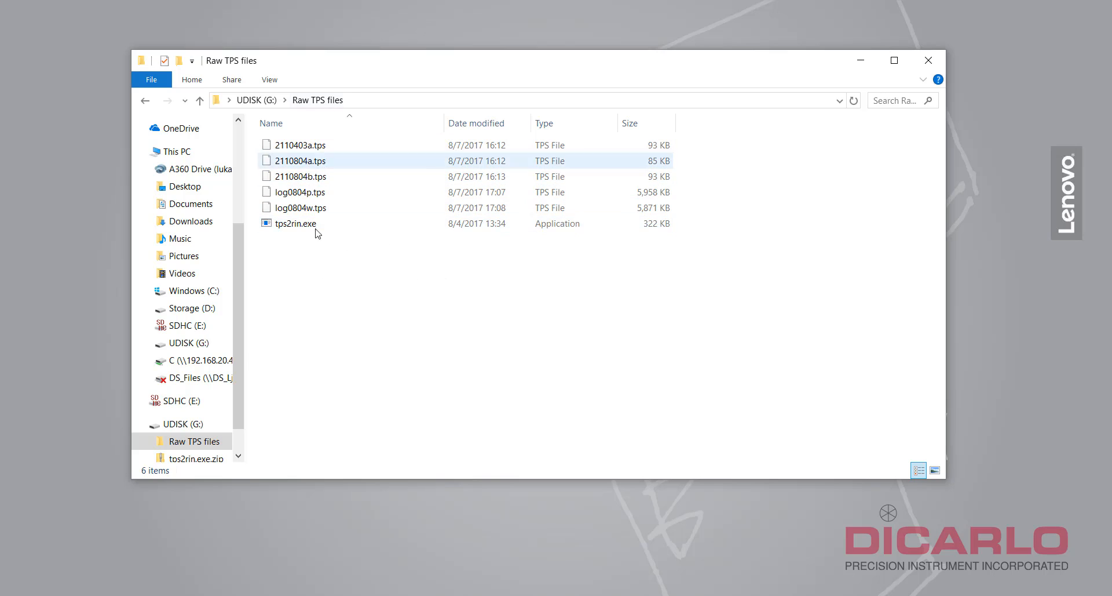
pyautogui.click(396, 465)
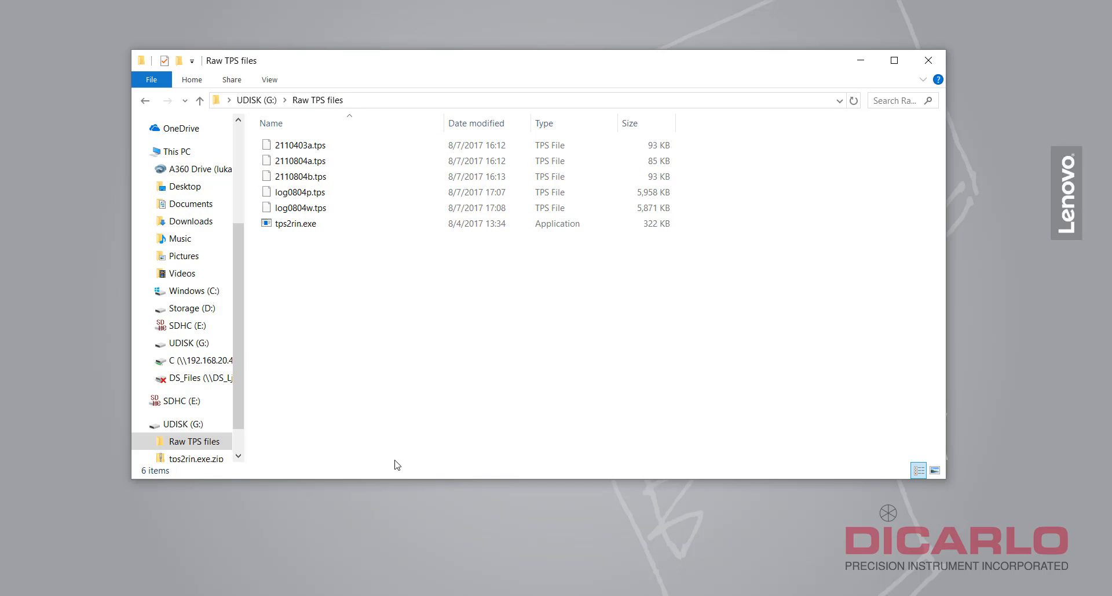
pyautogui.moveTo(128, 545)
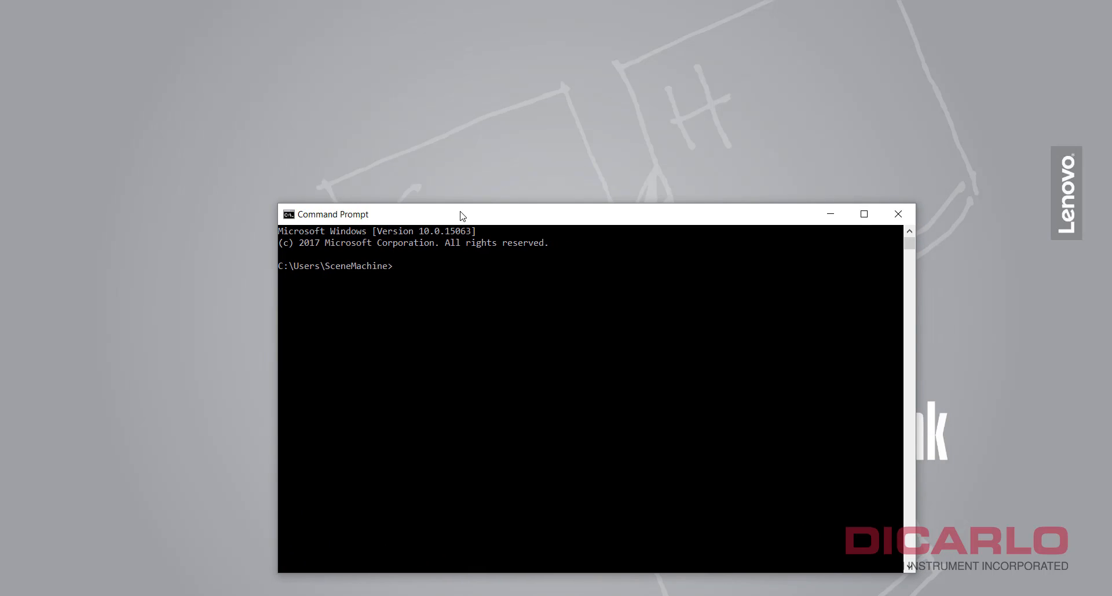
pyautogui.moveTo(455, 225)
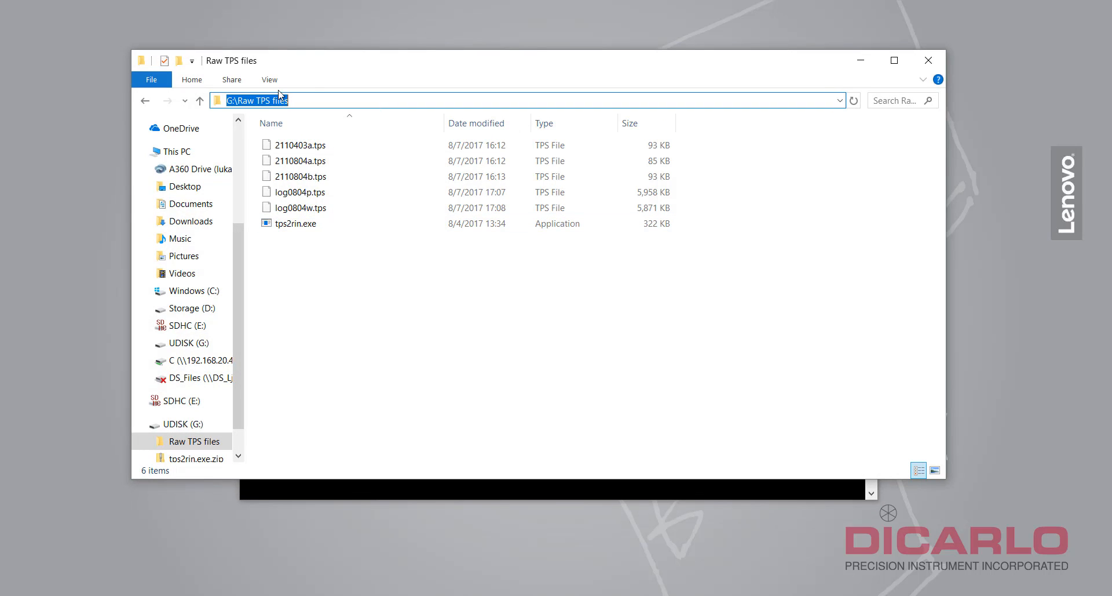
# Bring the new Command Prompt window to the front beside the Raw TPS files folder
pyautogui.click(320, 206)
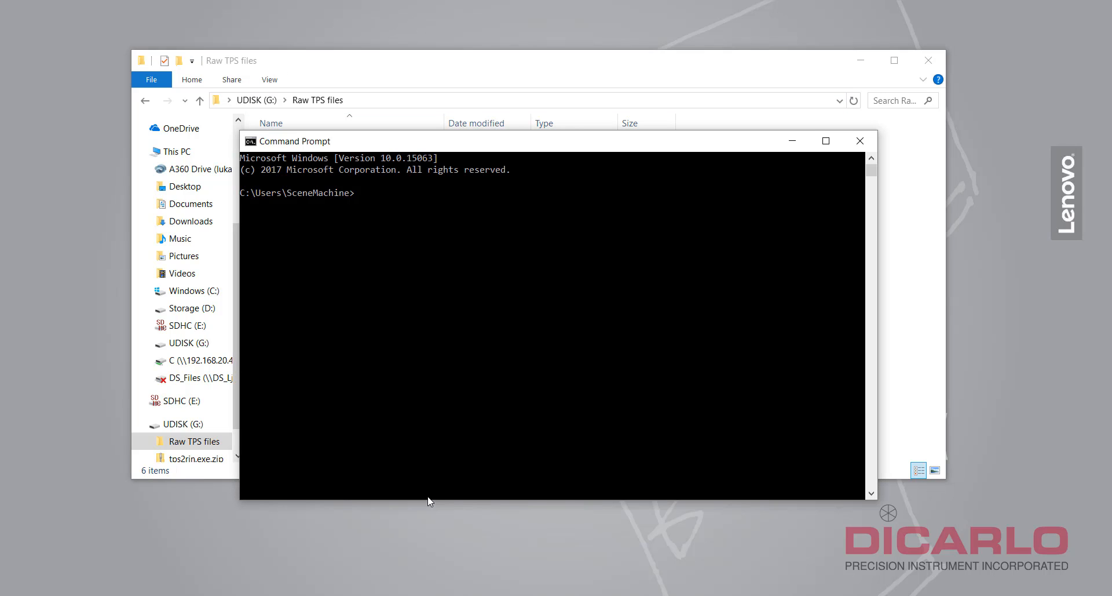
pyautogui.moveTo(477, 284)
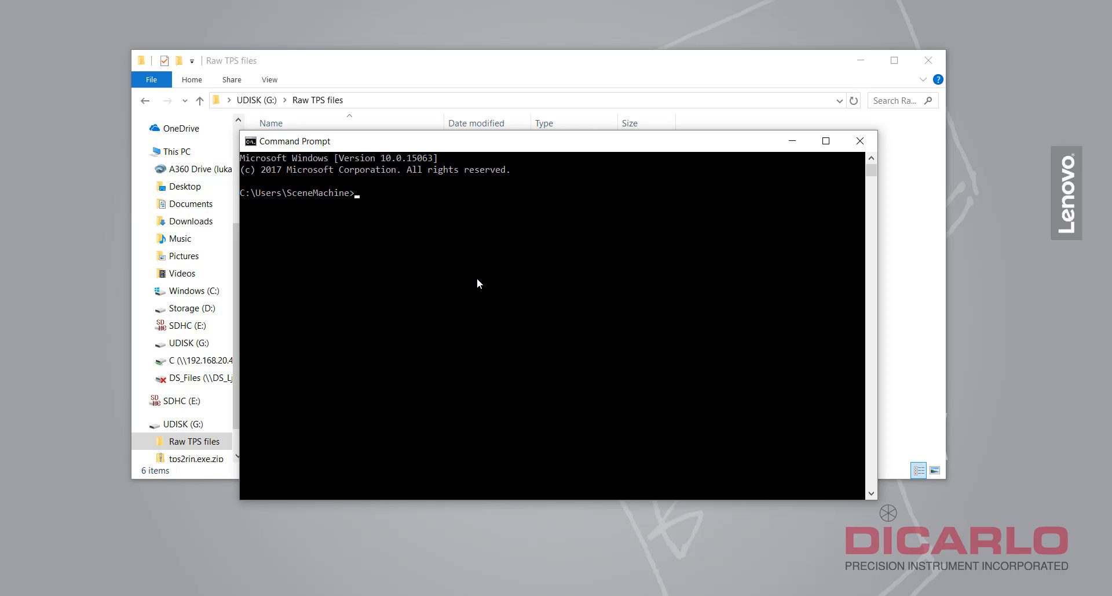
# Switch to drive G: and list its contents with dir
pyautogui.write('g:')
pyautogui.write('dir')
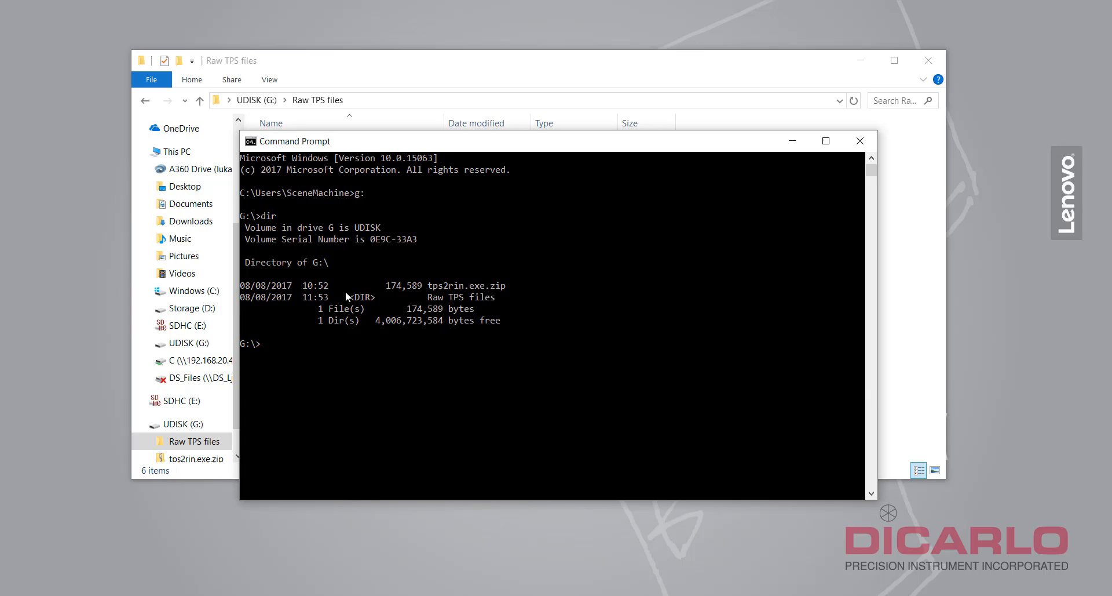
pyautogui.moveTo(383, 298)
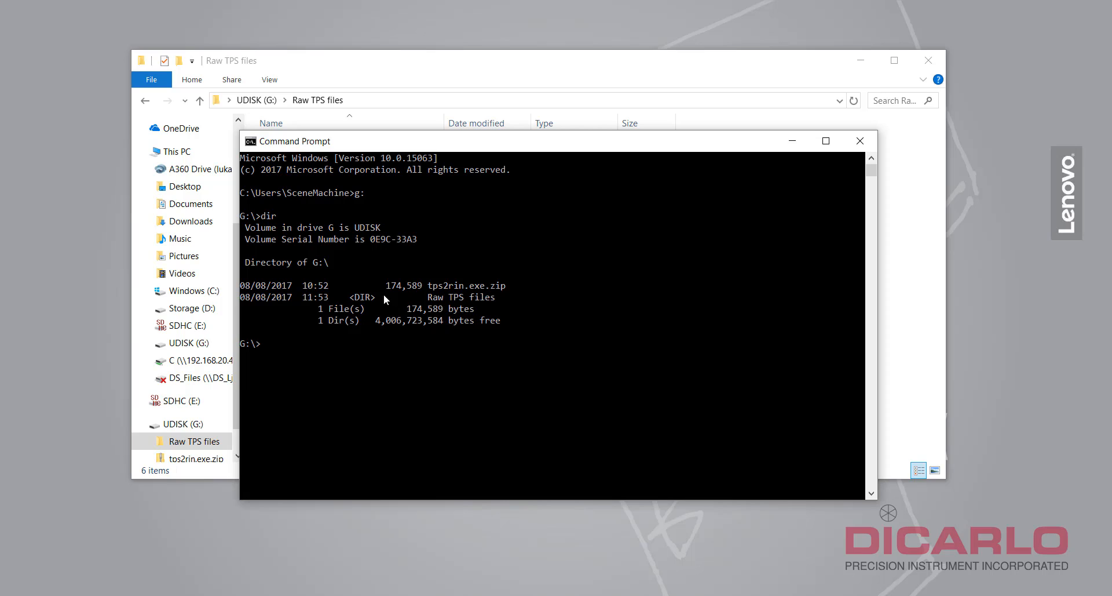
pyautogui.moveTo(499, 308)
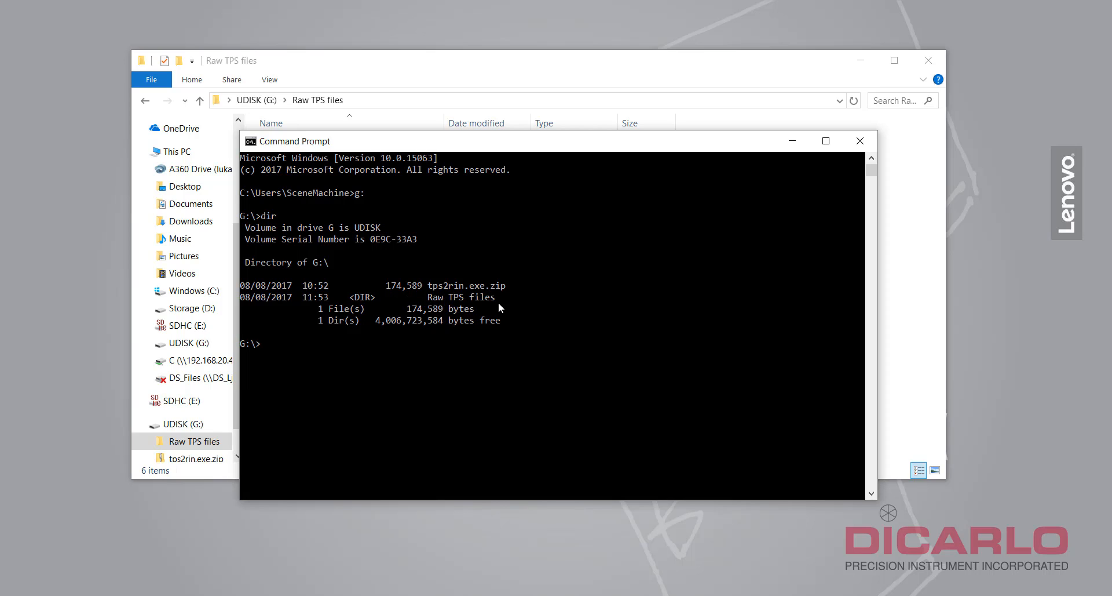
# Change into G:\Raw TPS files and run tps2rin alone to show its version banner
pyautogui.write('cd')
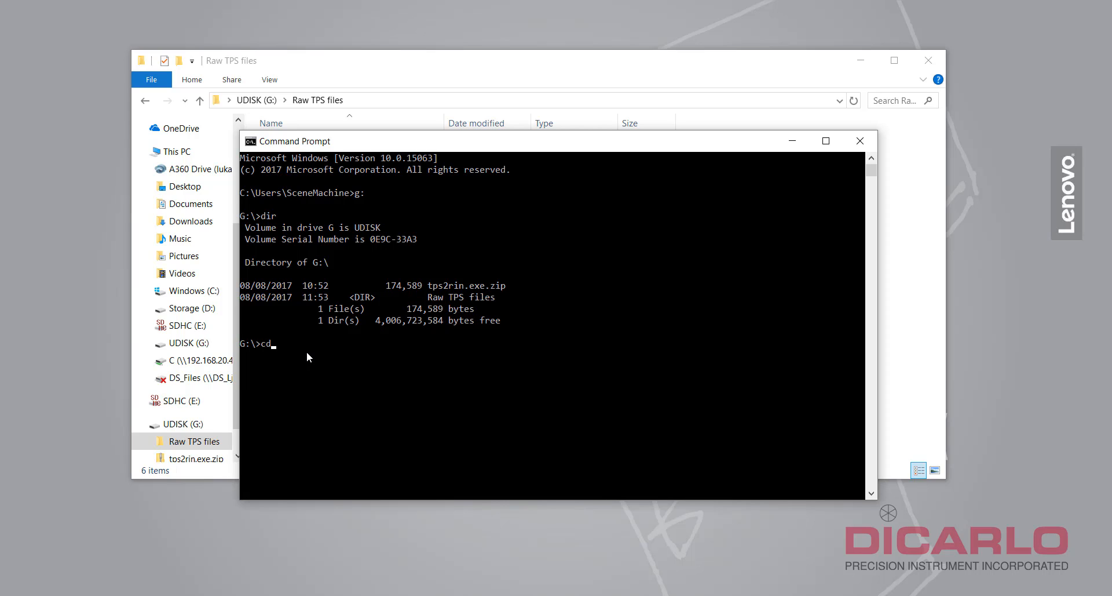
pyautogui.write('raw tps files')
pyautogui.write('dir')
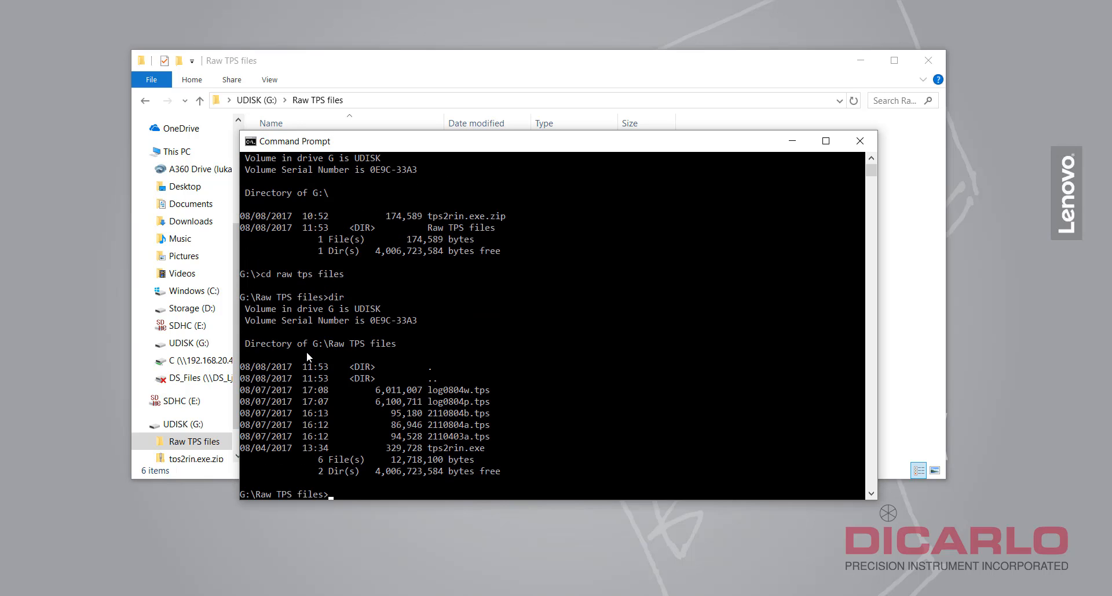
pyautogui.moveTo(893, 510)
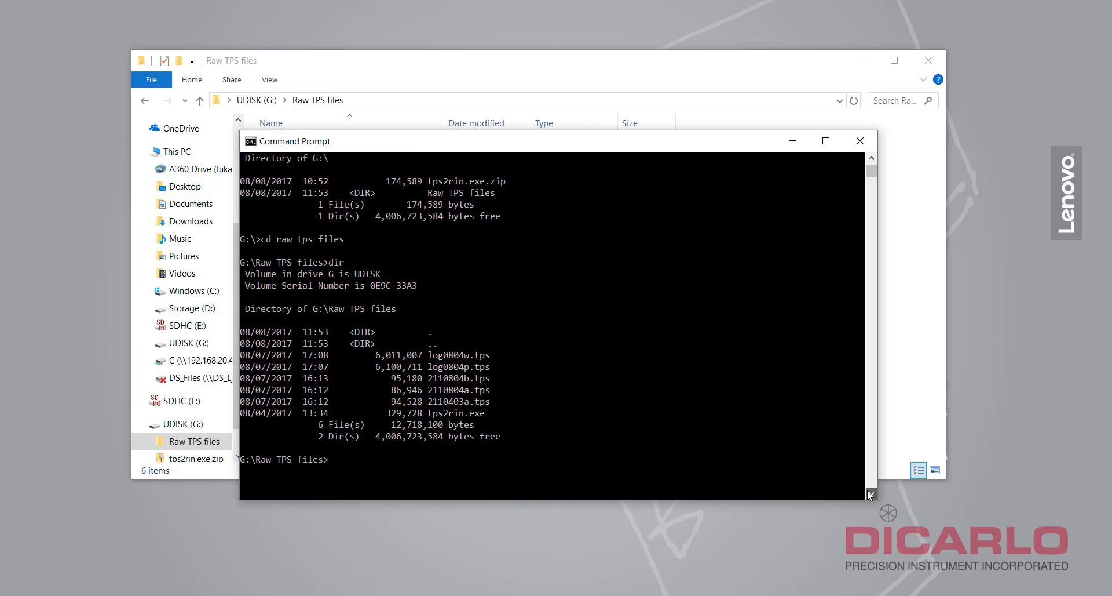
pyautogui.scroll(-3)
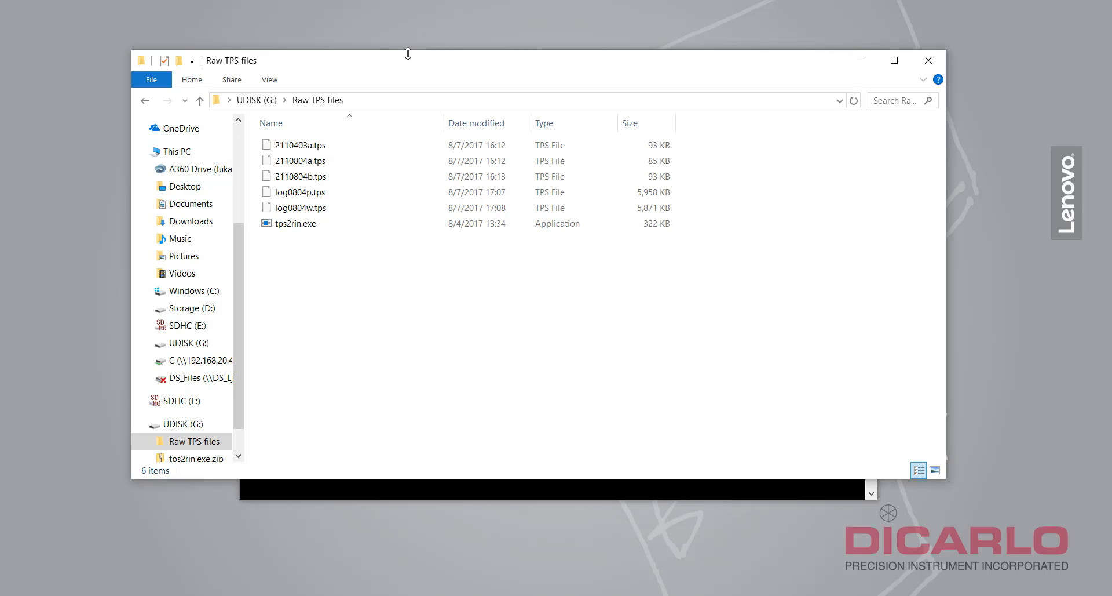
pyautogui.moveTo(367, 498)
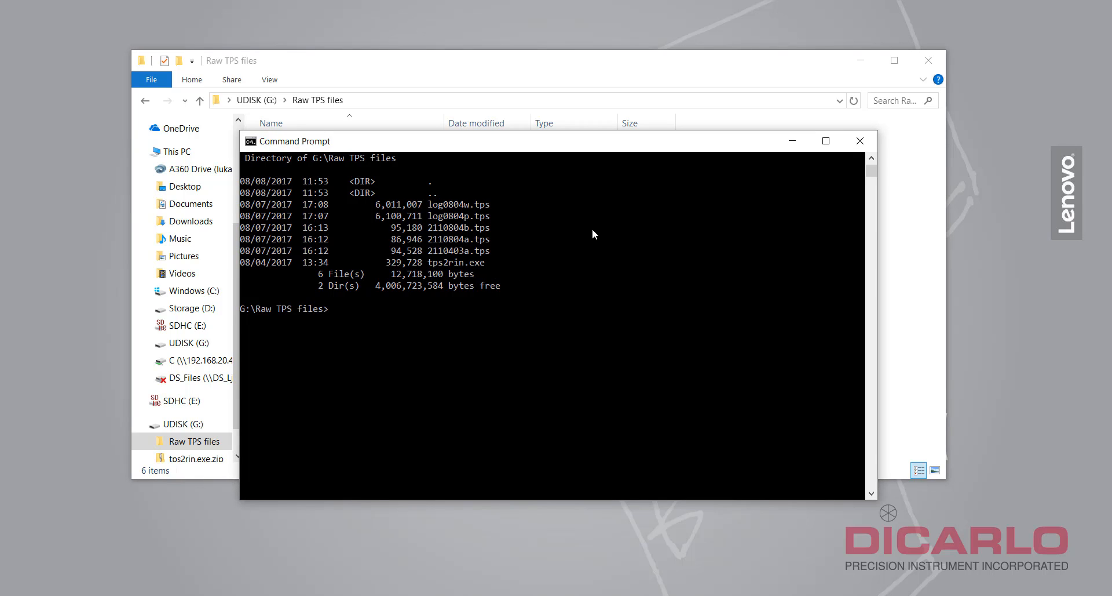
pyautogui.write('tps2rin')
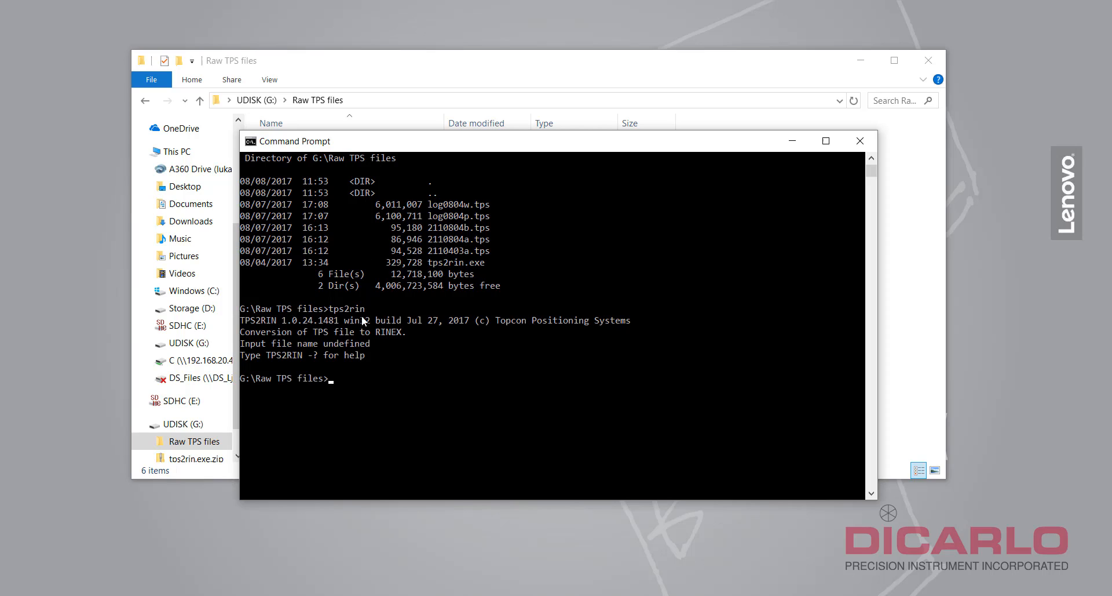
pyautogui.moveTo(314, 331)
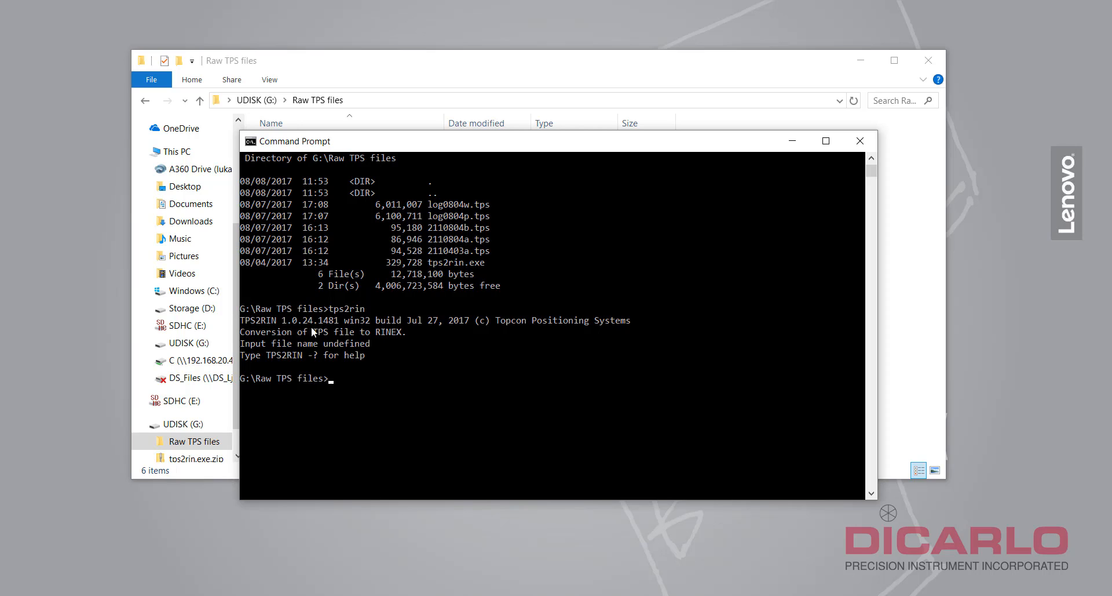
pyautogui.moveTo(486, 338)
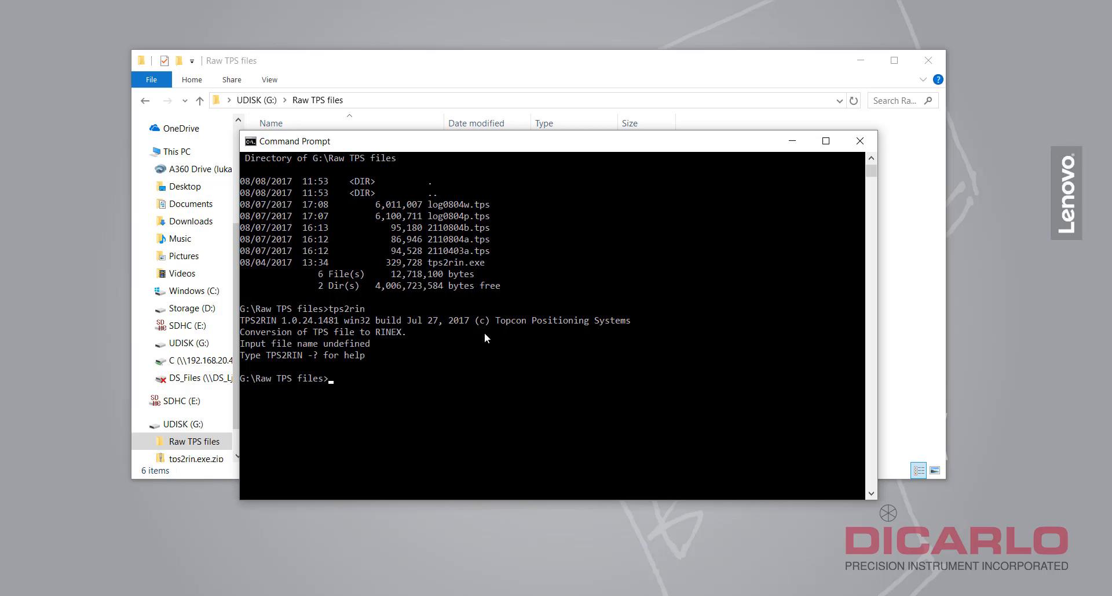
pyautogui.moveTo(473, 332)
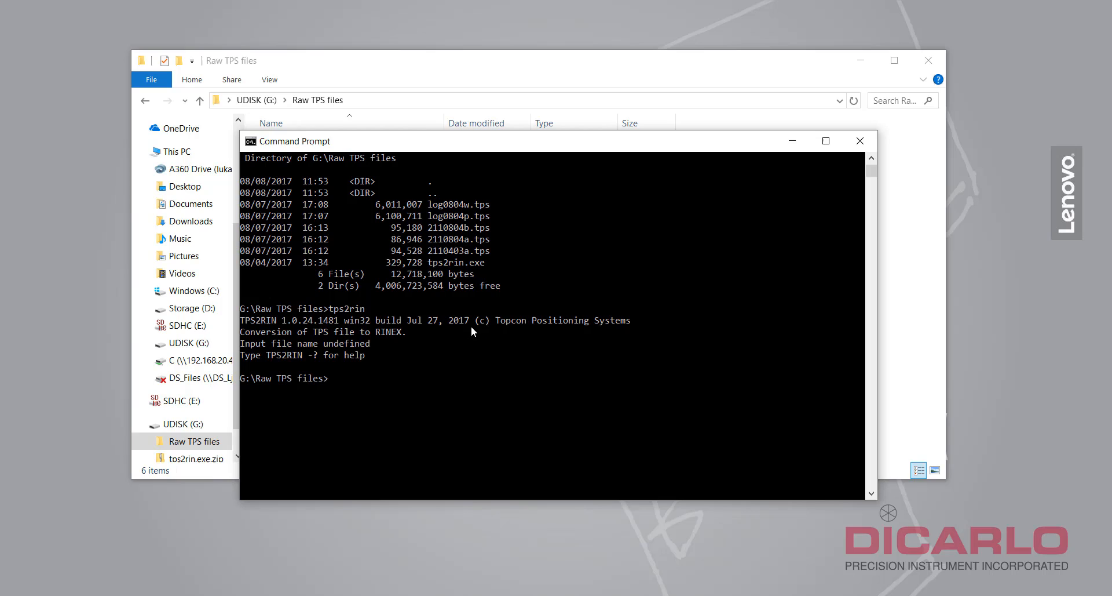
pyautogui.moveTo(442, 218)
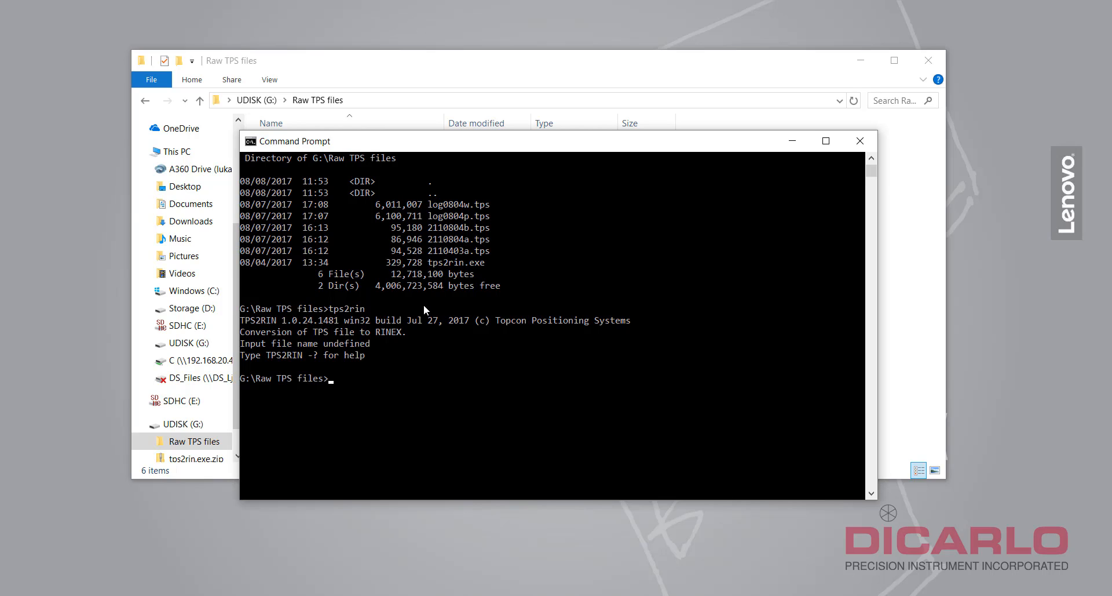
# Convert log0804w.tps with tps2rin into log02160.17o, .17n and .17g
pyautogui.write('tp')
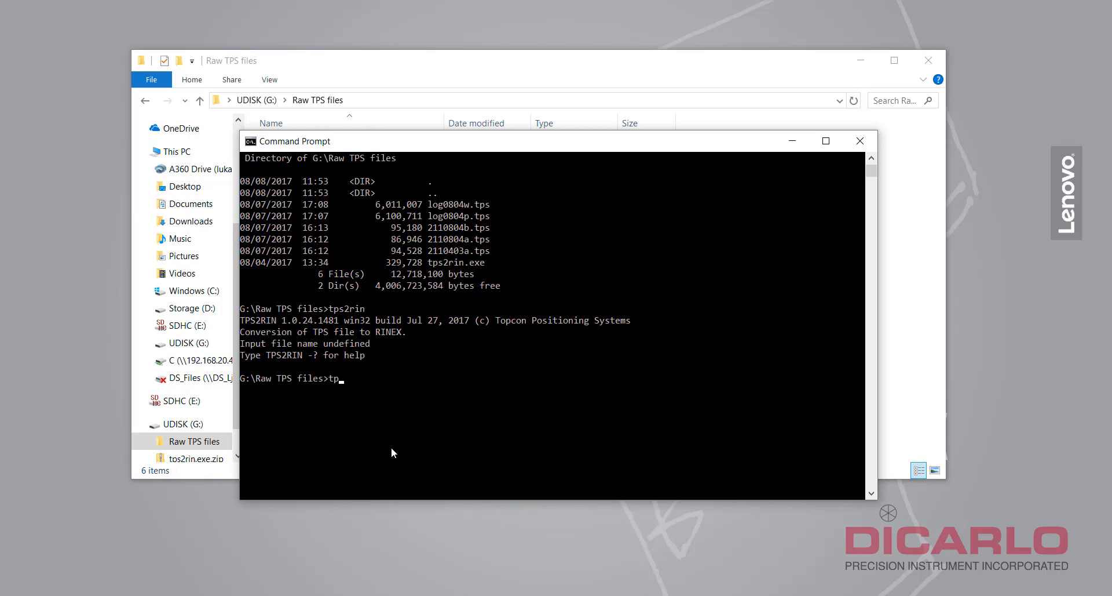
pyautogui.write('s2rin')
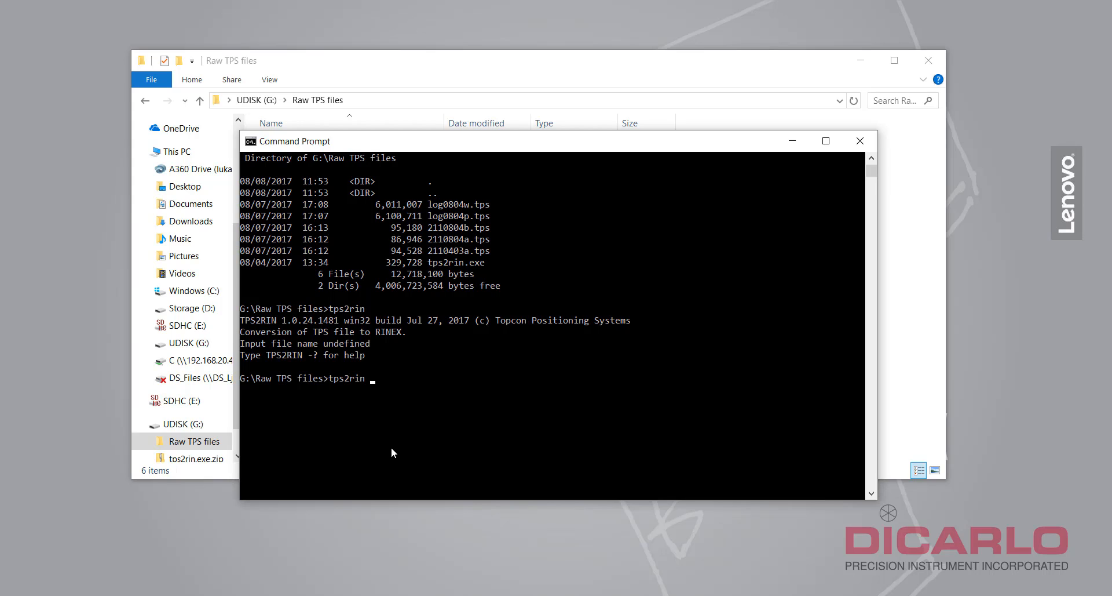
pyautogui.write('log0')
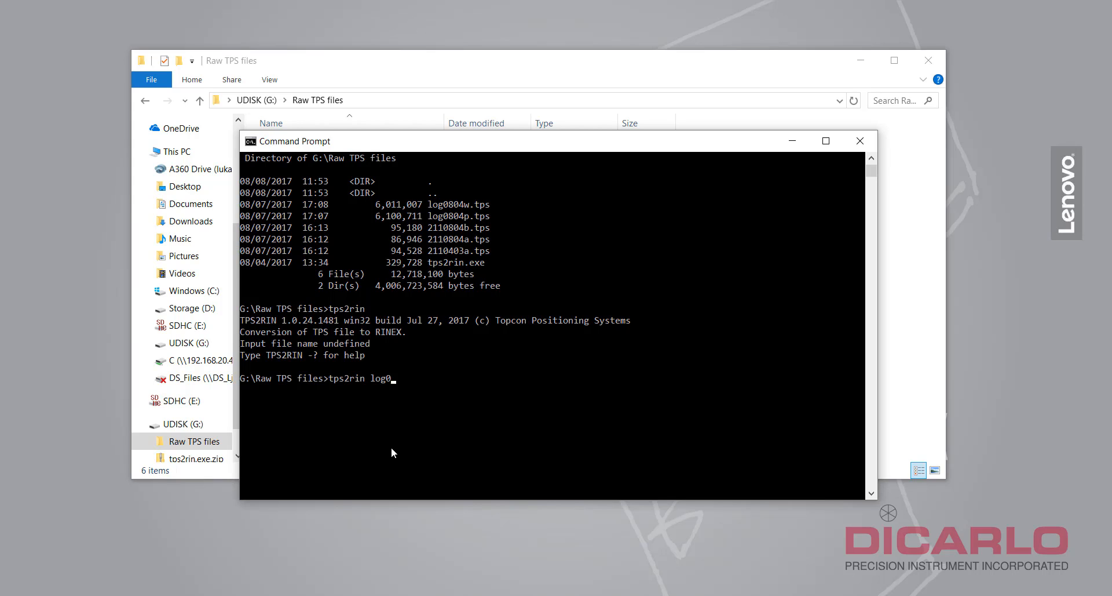
pyautogui.write('804w')
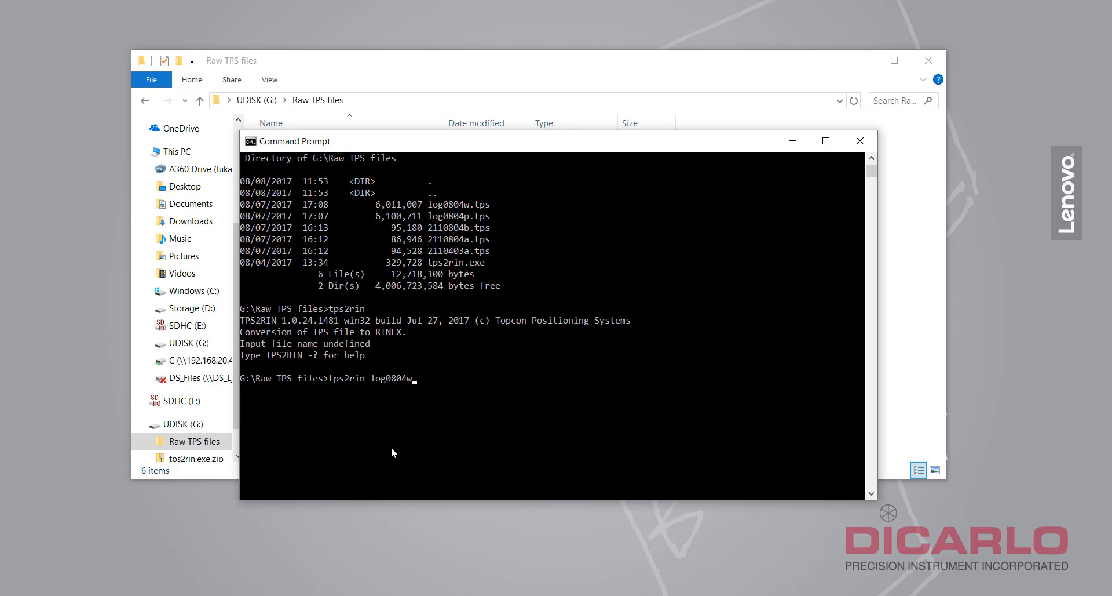
pyautogui.write('.tps')
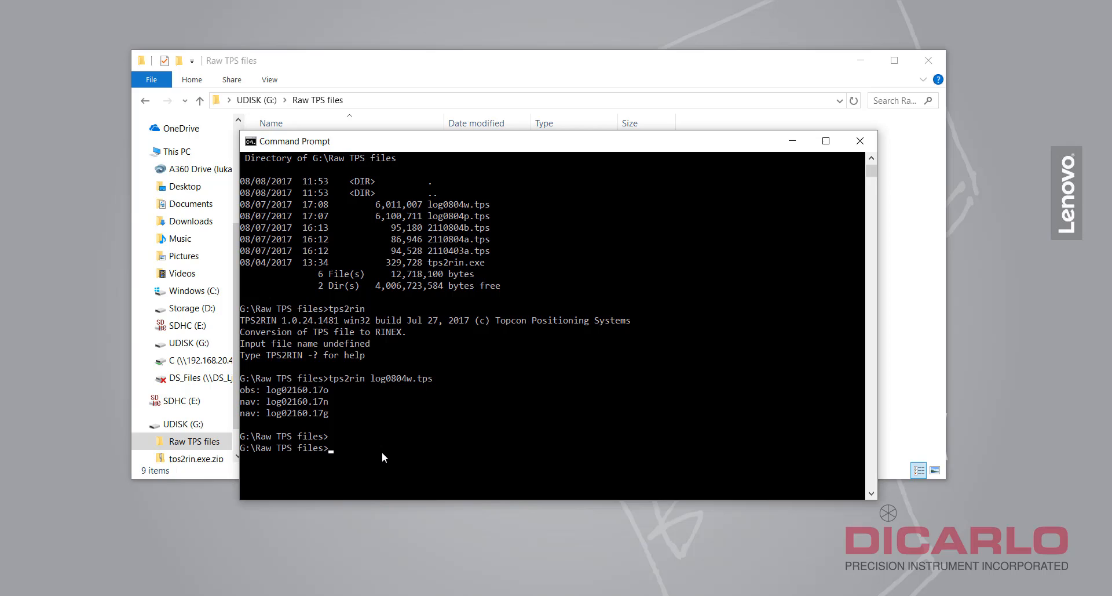
pyautogui.write('tps2rin log0804w.tps')
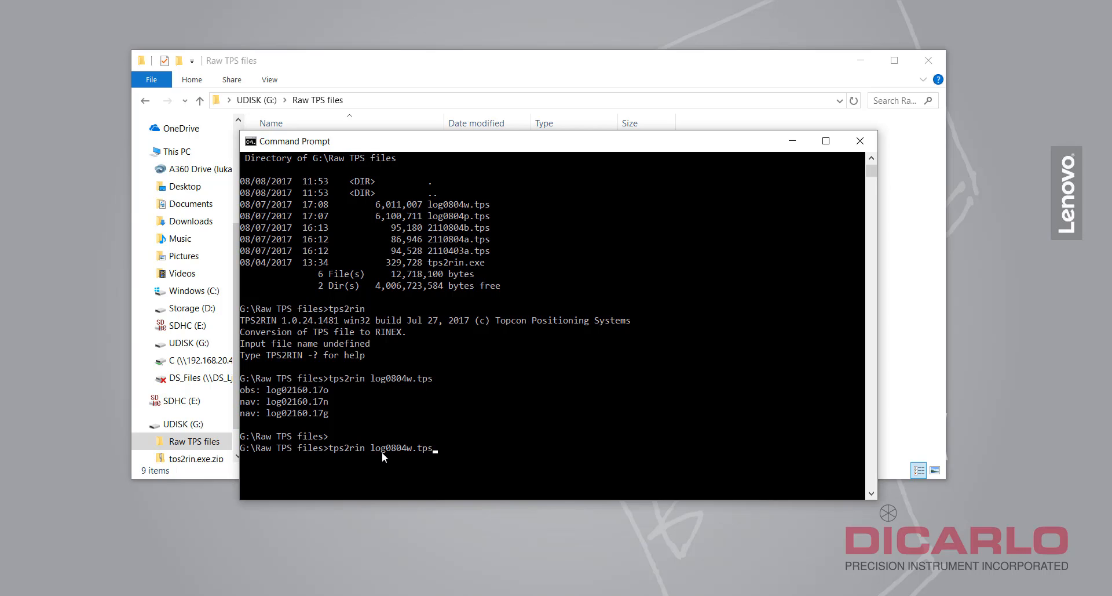
pyautogui.moveTo(389, 460)
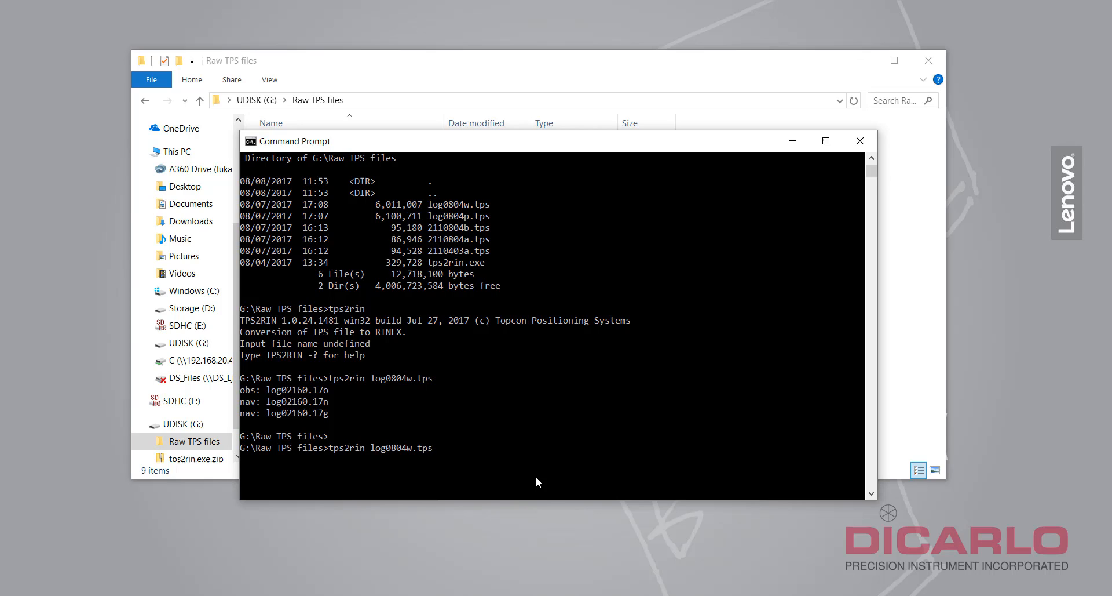
# Edit the recalled command to log0804p.tps and run the conversion
pyautogui.press('Backspace')
pyautogui.write('p')
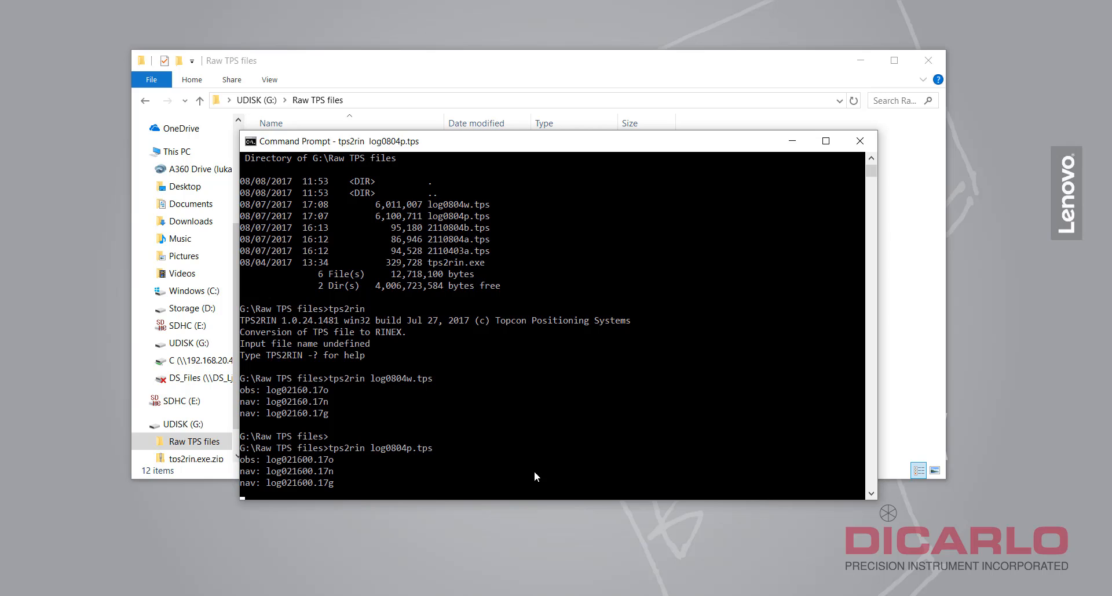
pyautogui.moveTo(564, 351)
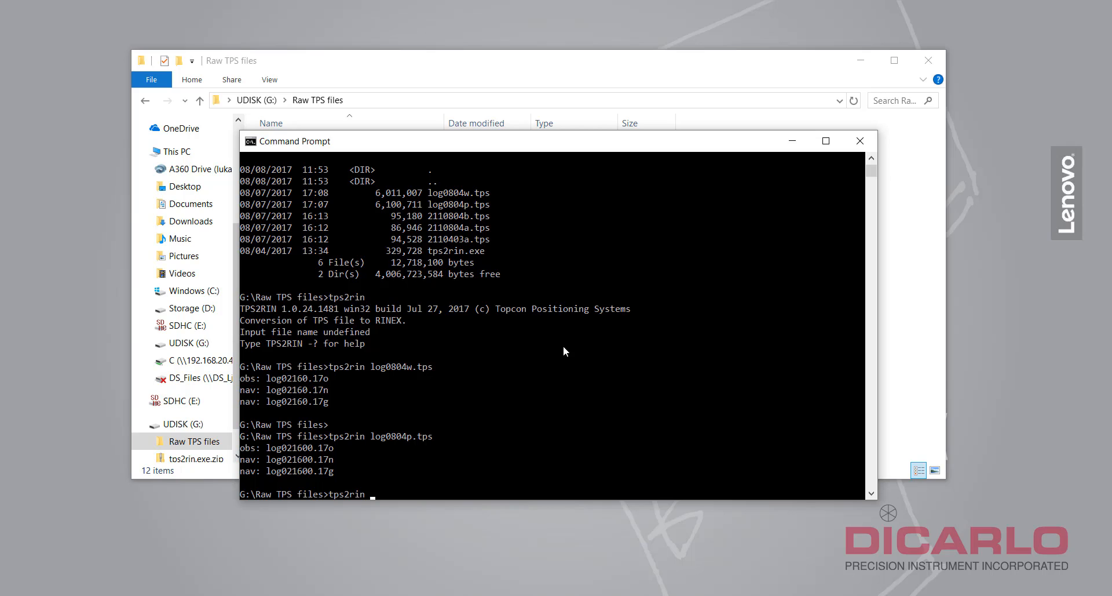
# Run tps2rin on 2110804b.tps, 2110804a.tps and 2110403a.tps to produce their RINEX files
pyautogui.write('211')
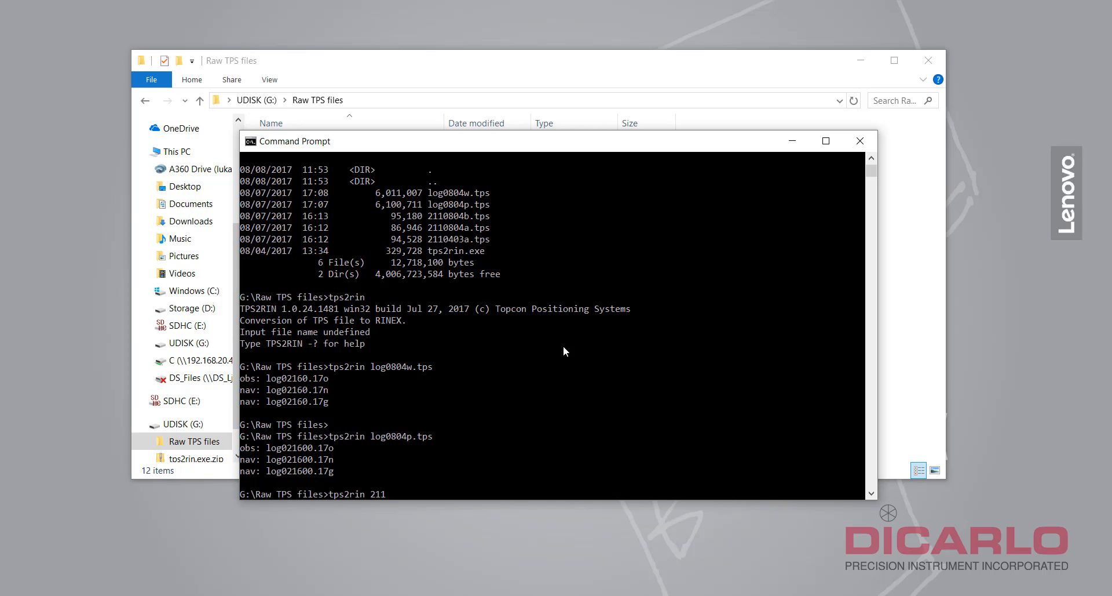
pyautogui.write('0804')
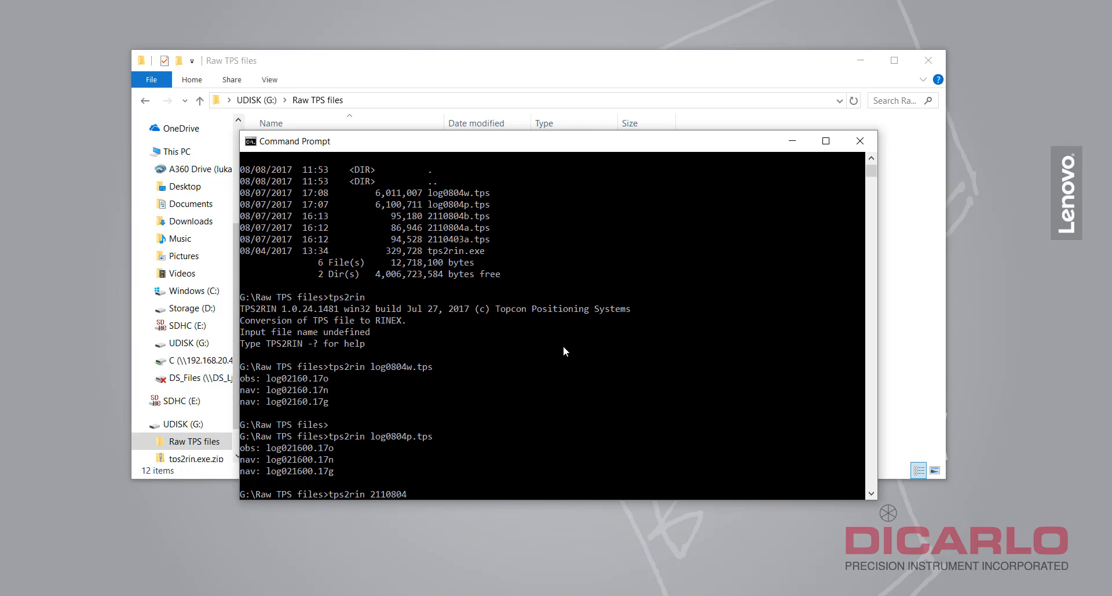
pyautogui.write('b.')
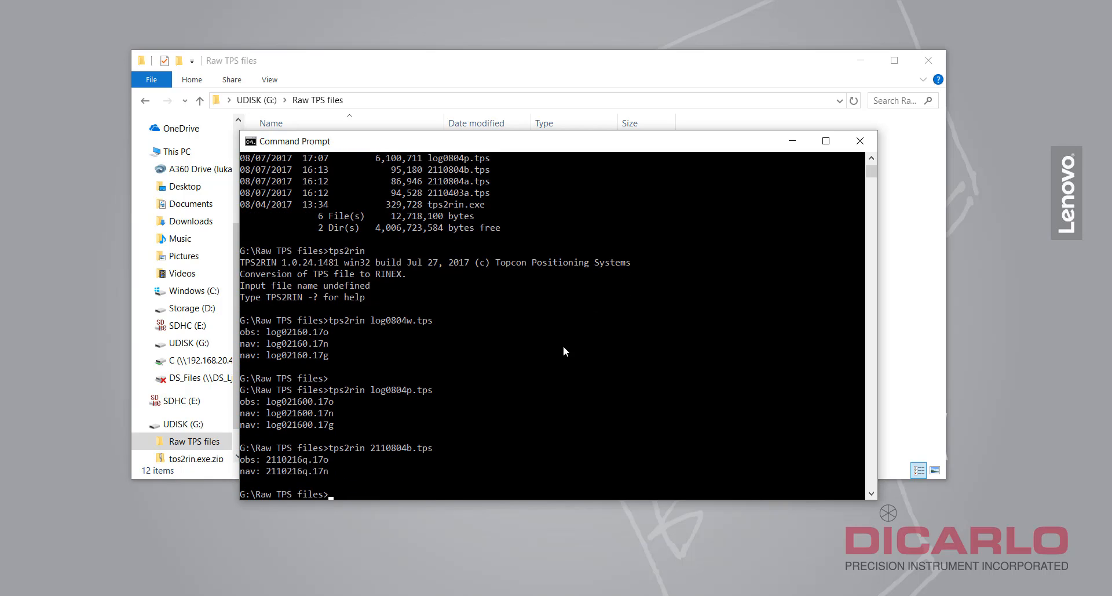
pyautogui.write('tps2rin 2110804b.tps')
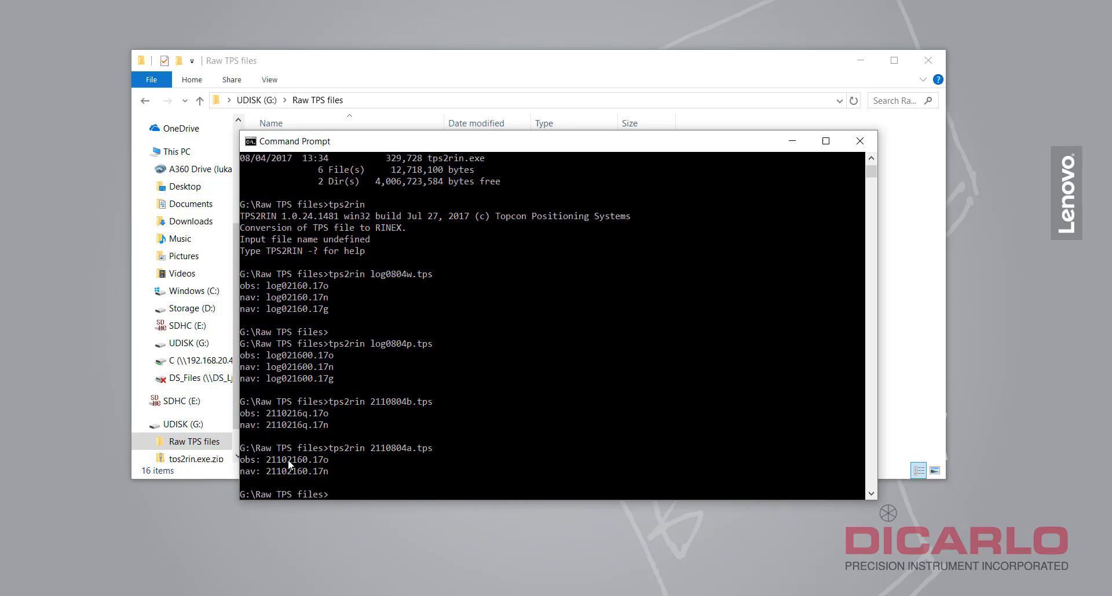
pyautogui.moveTo(366, 447)
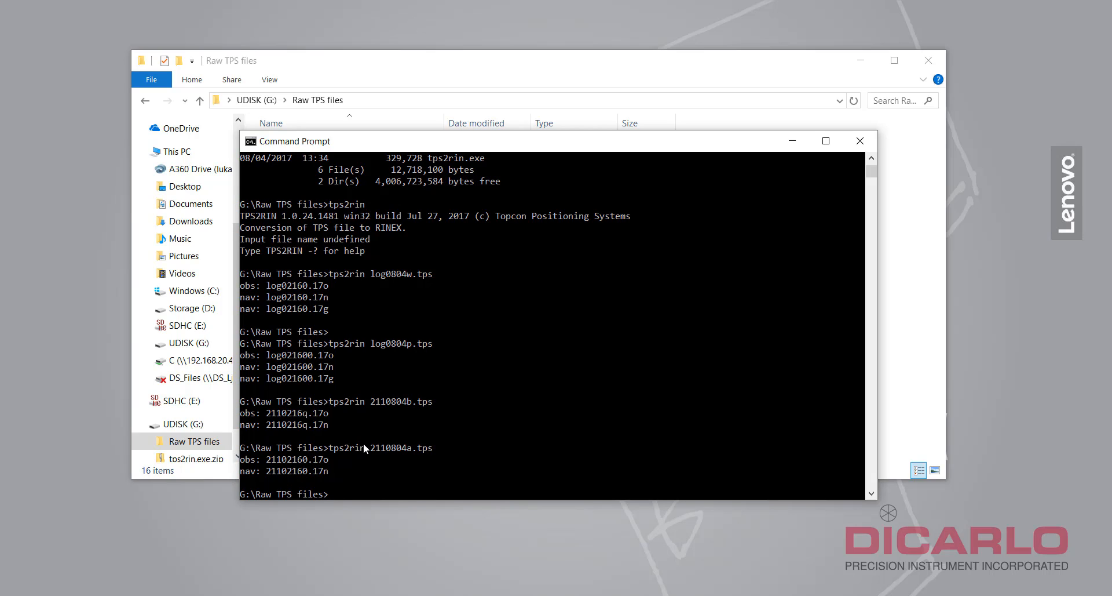
pyautogui.moveTo(781, 319)
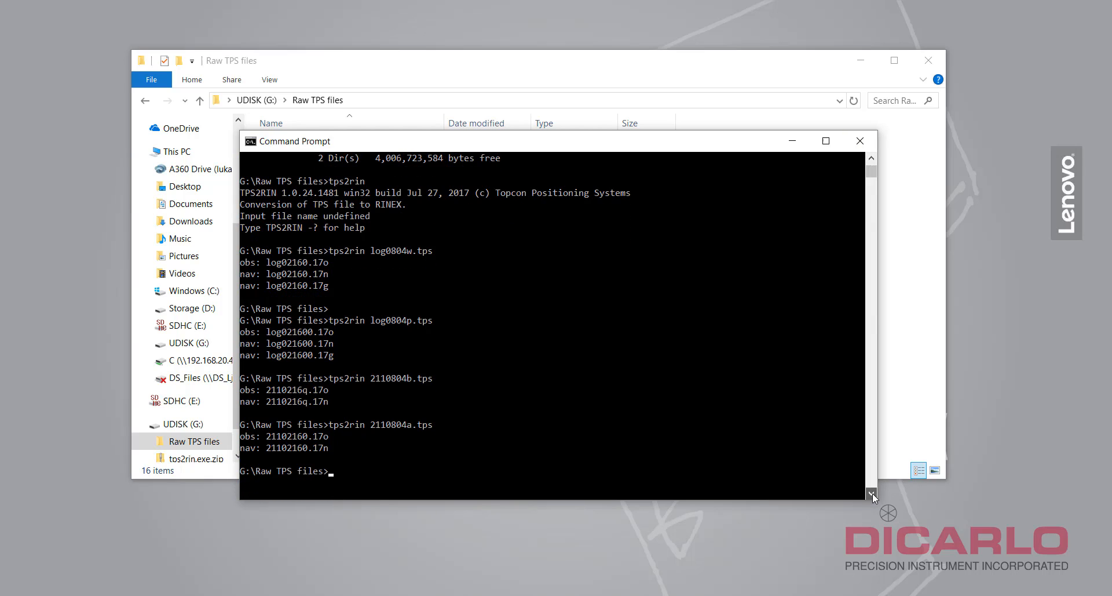
pyautogui.write('tps2rin 211080')
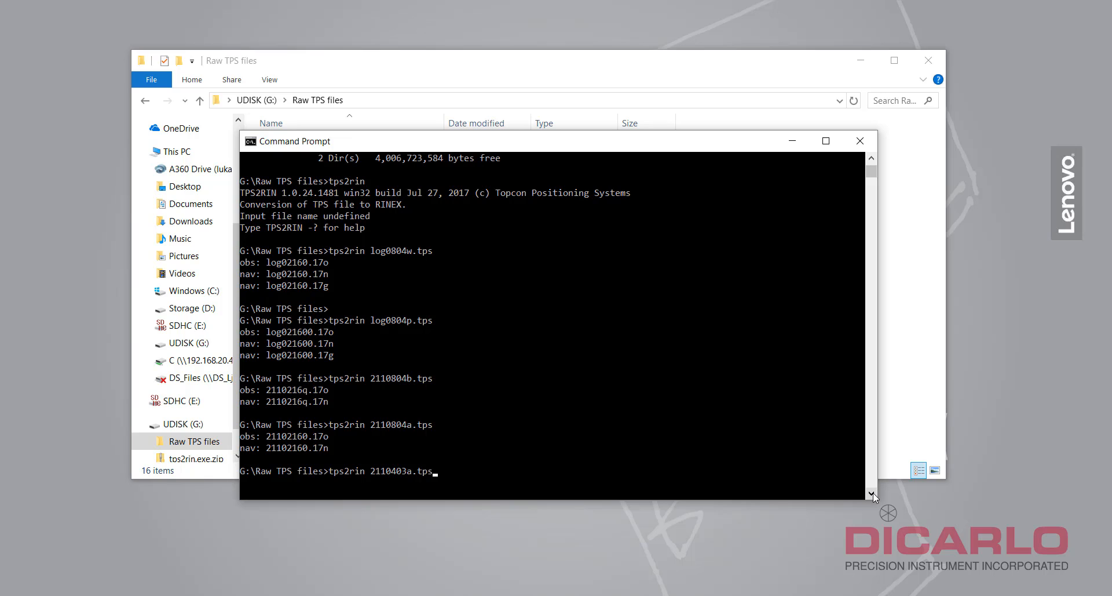
pyautogui.press('enter')
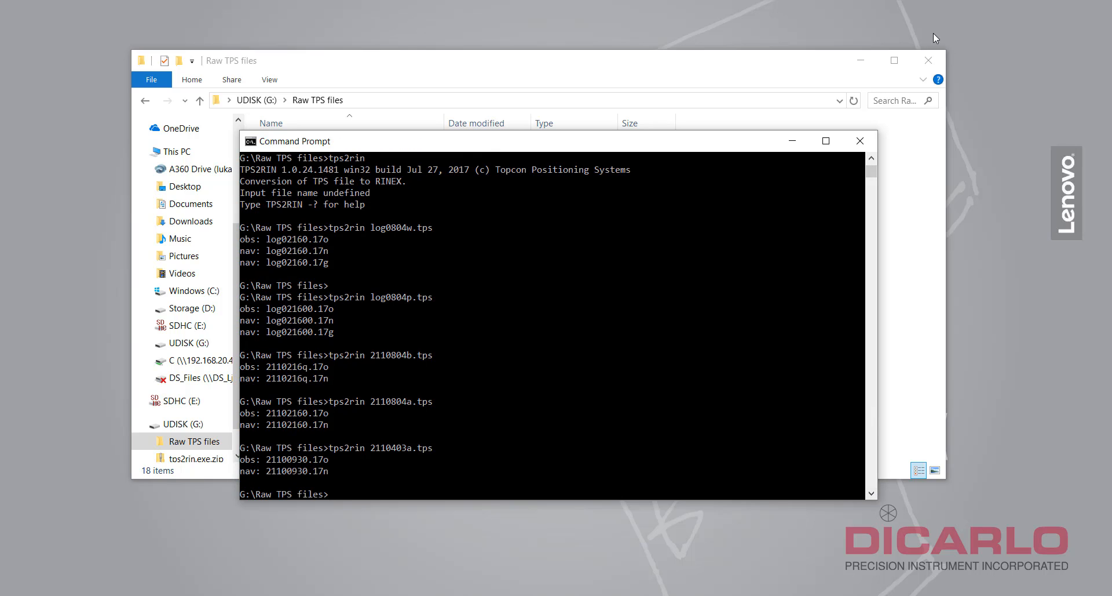
# Close Command Prompt and select the twelve converted RINEX files in Raw TPS files
pyautogui.click(860, 141)
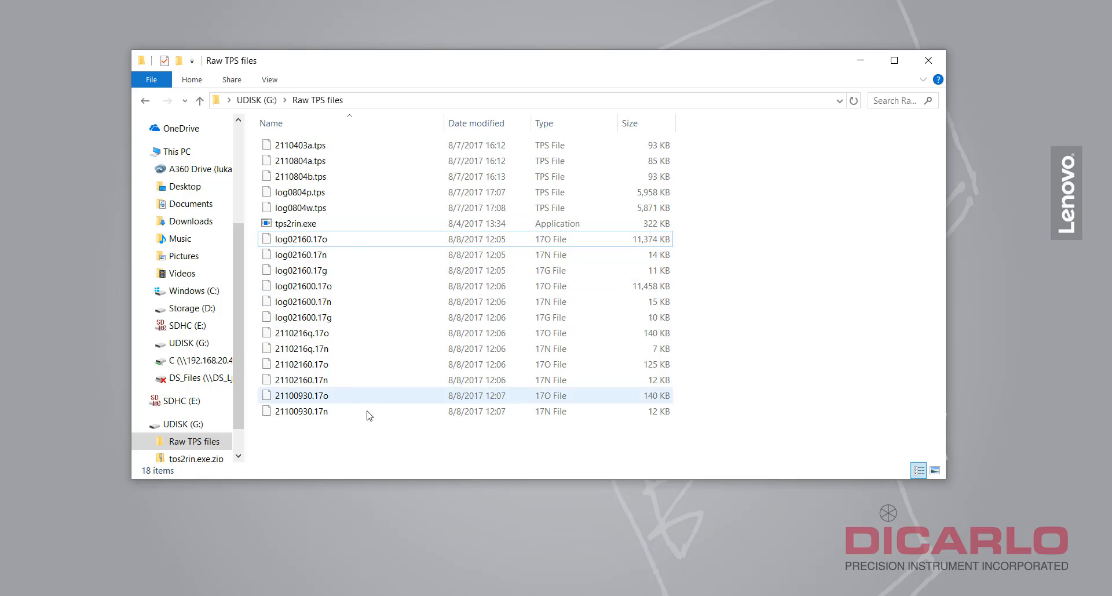
pyautogui.click(303, 238)
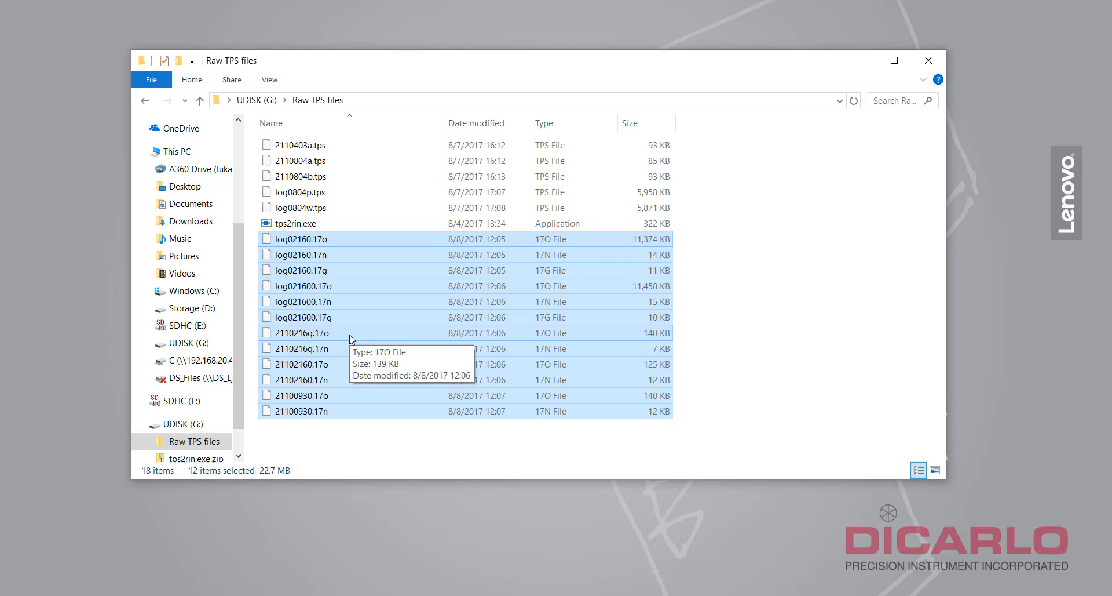
pyautogui.moveTo(620, 476)
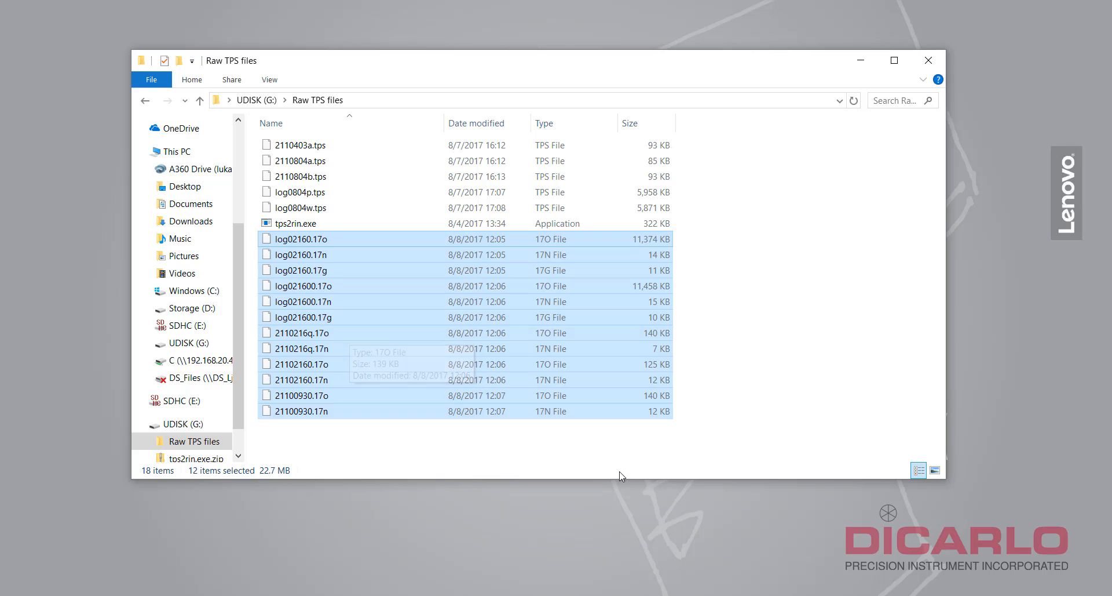